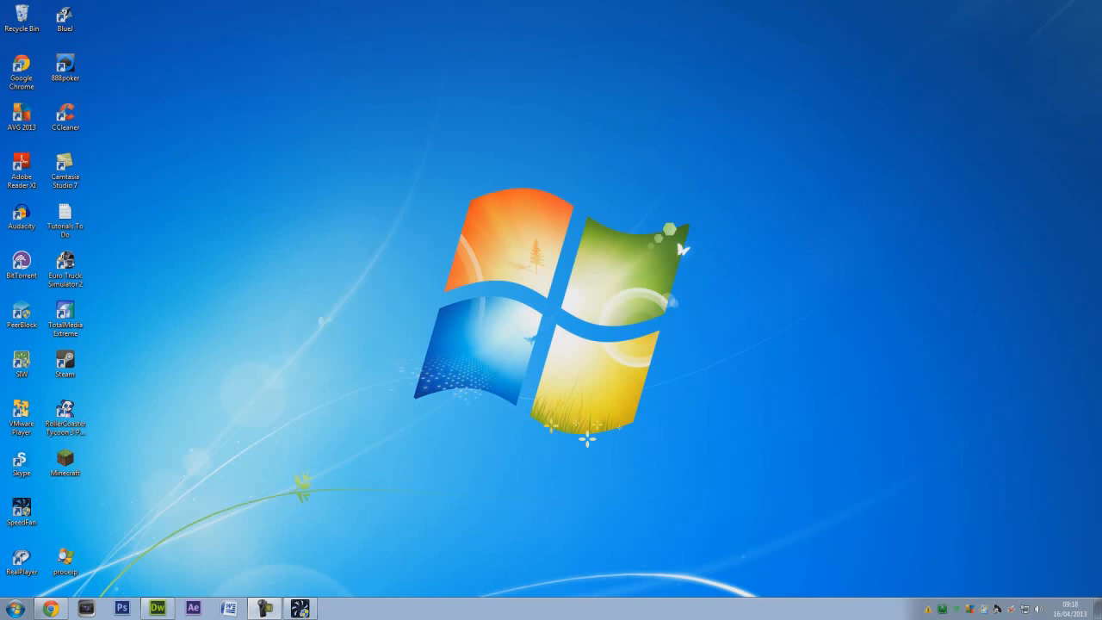
mouse_move(927, 361)
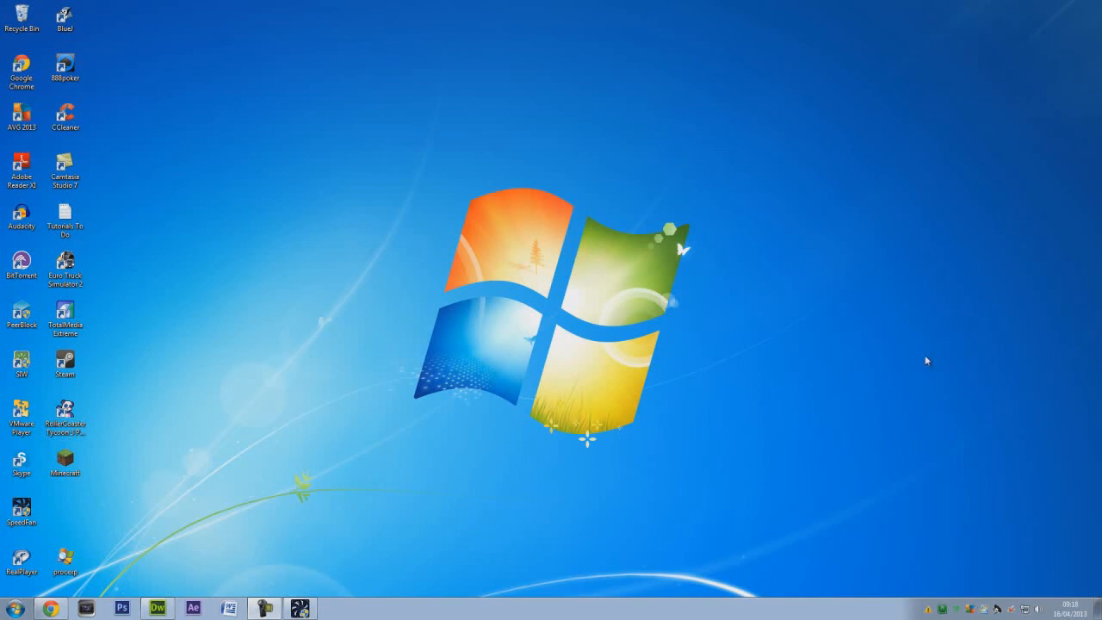
mouse_move(295, 479)
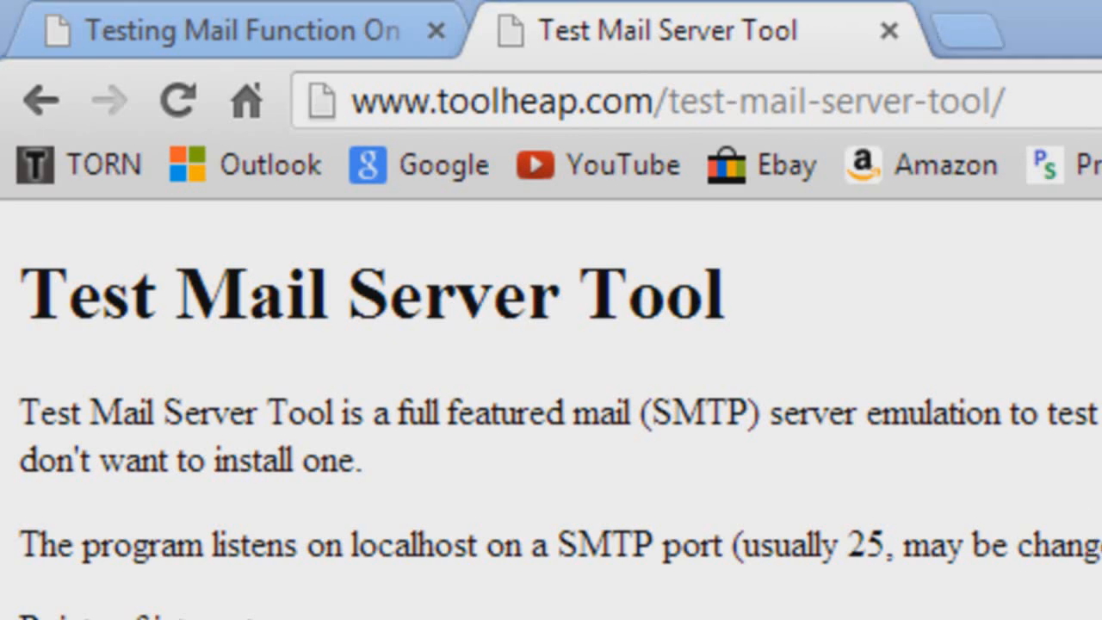
mouse_move(879, 94)
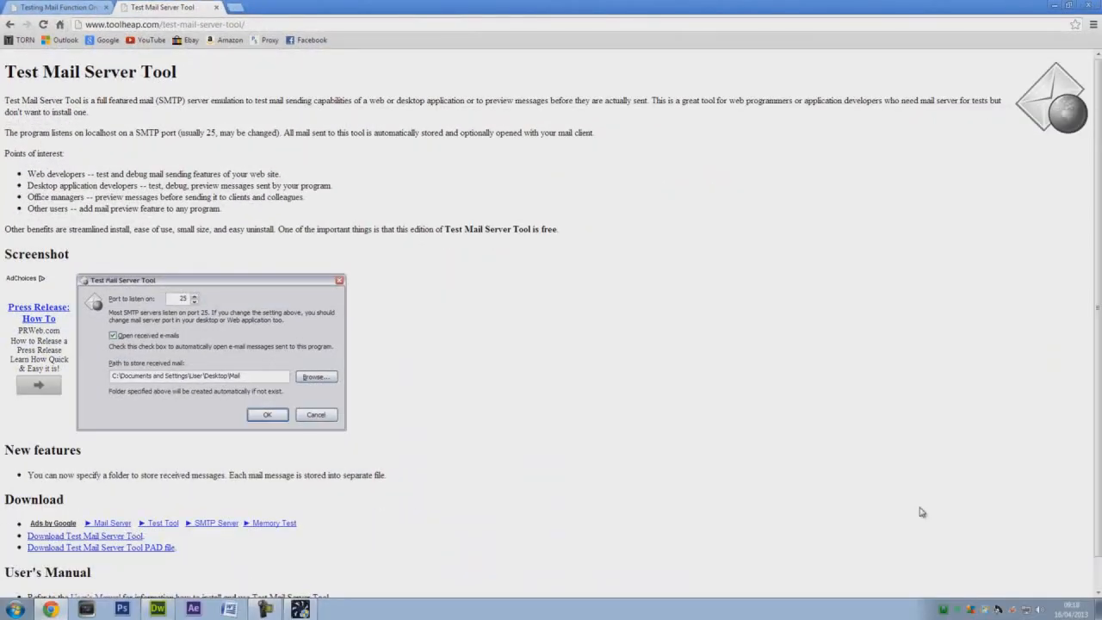
mouse_move(368, 519)
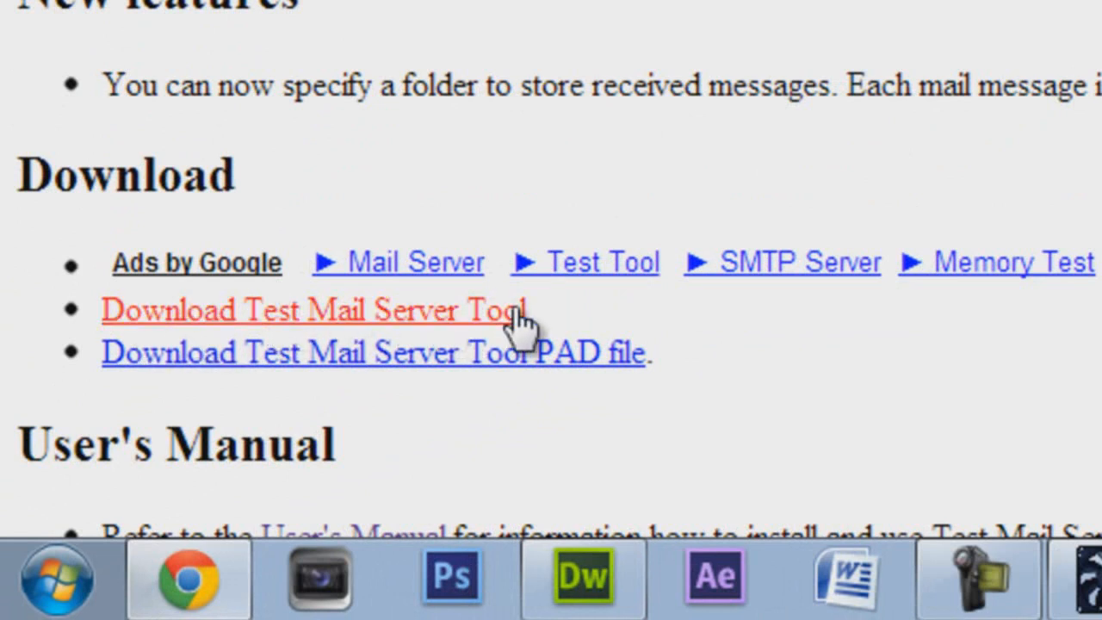
Step: Download the Test Mail Server Tool installer from toolheap and open the downloaded .exe
left_click(314, 310)
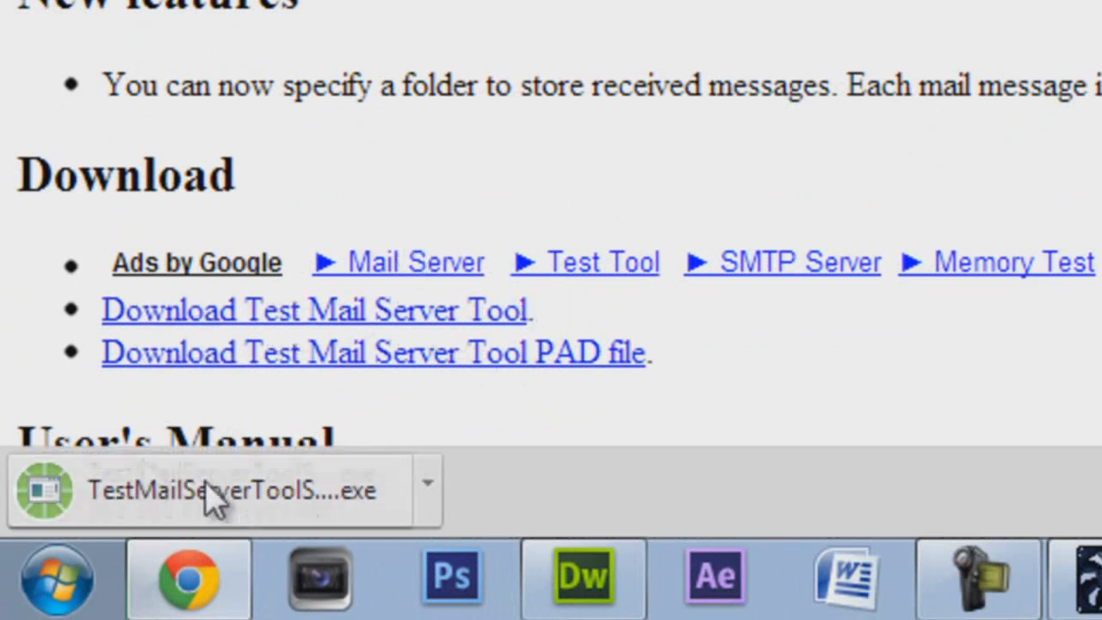
left_click(224, 491)
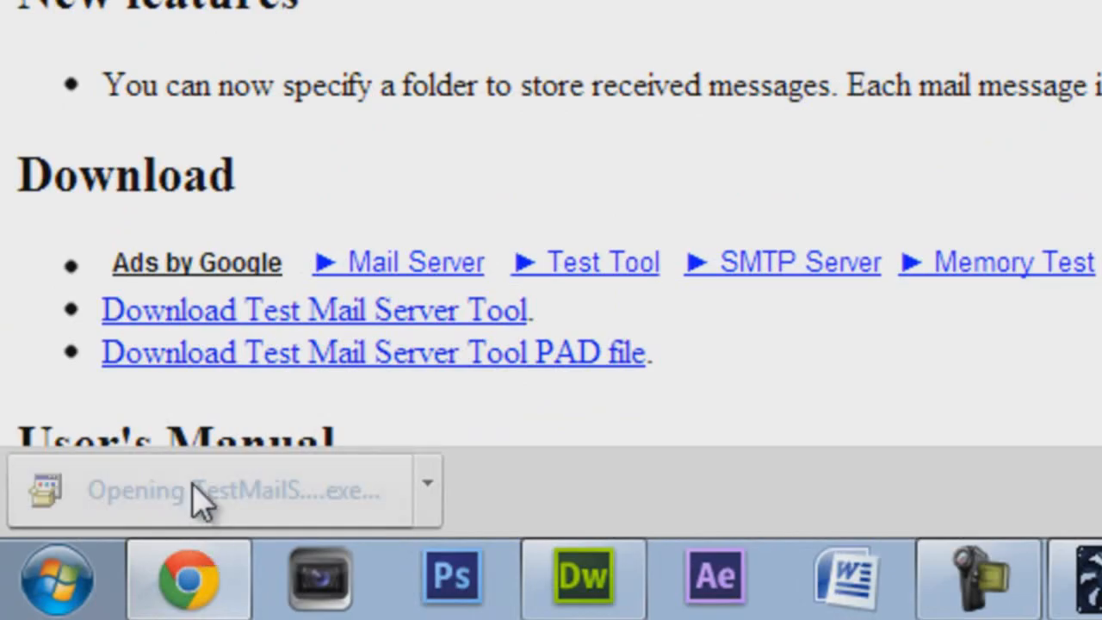
Step: Run the Test Mail Server Tool setup wizard with the default folder and close it when finished
left_click(220, 490)
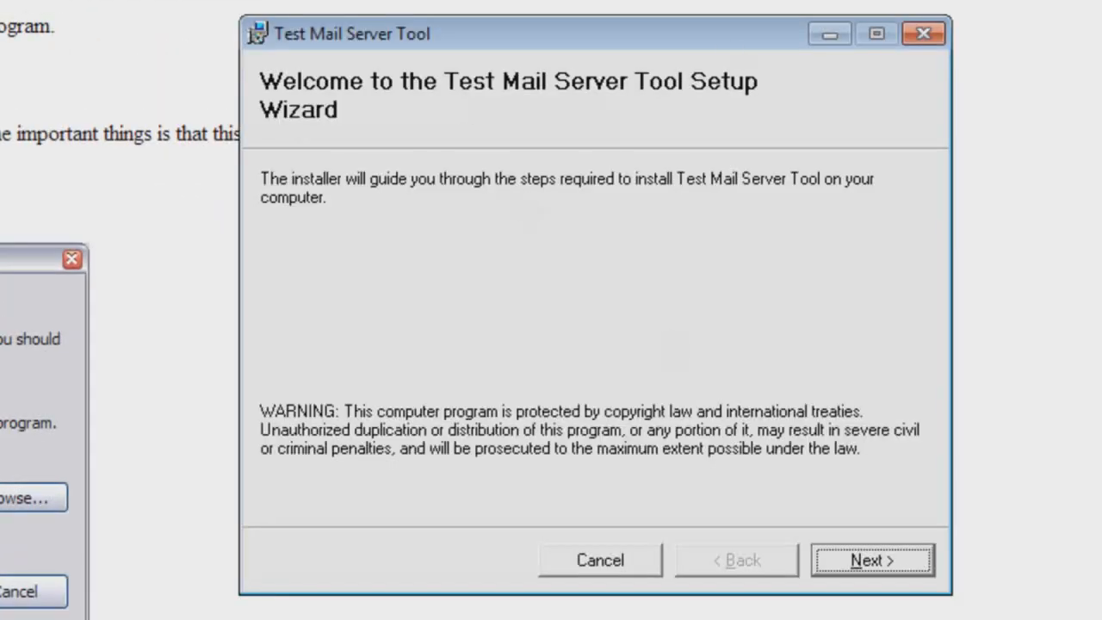
left_click(871, 560)
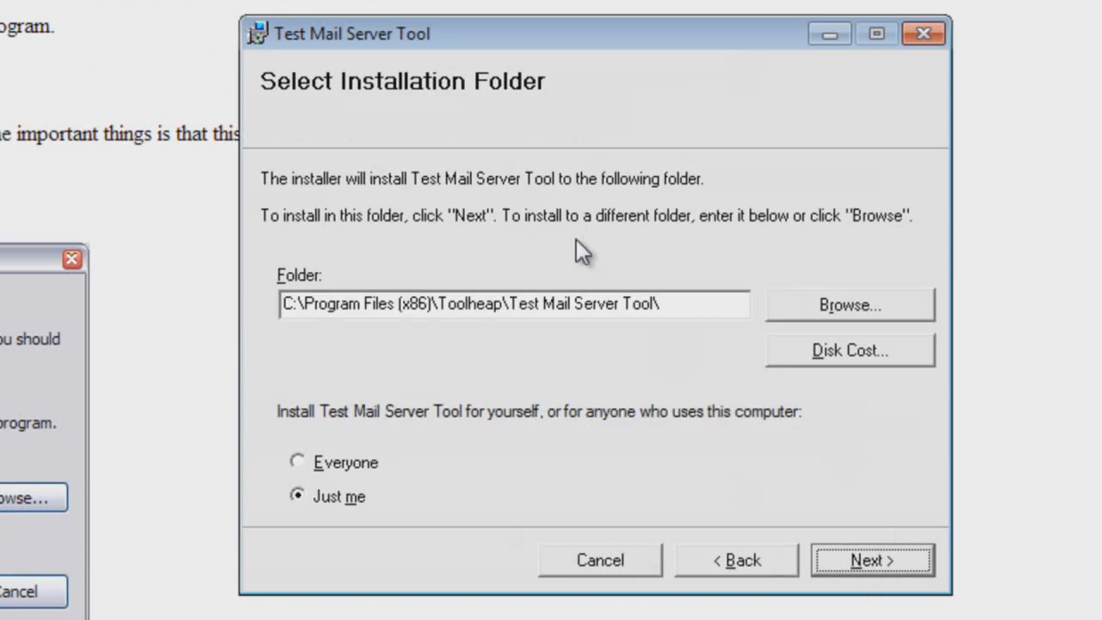
left_click(871, 560)
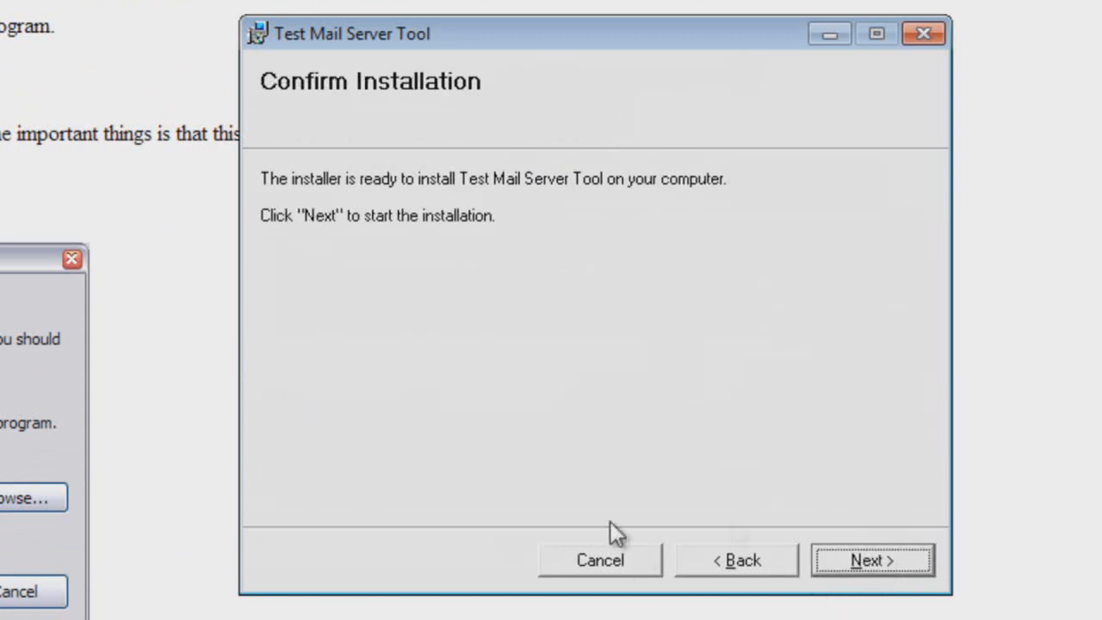
left_click(872, 559)
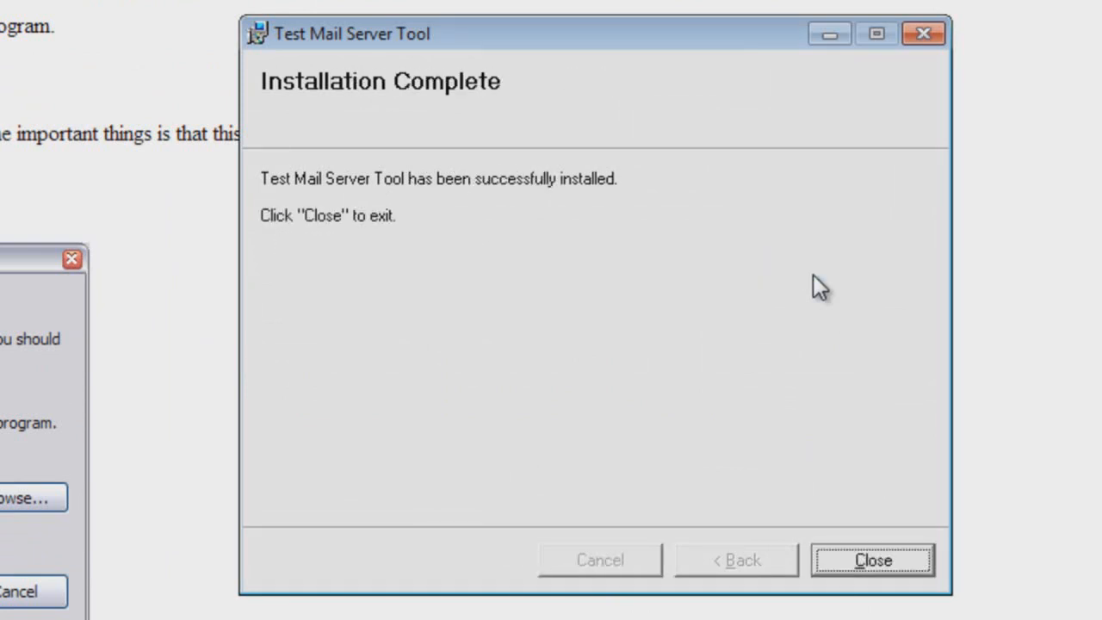
left_click(872, 560)
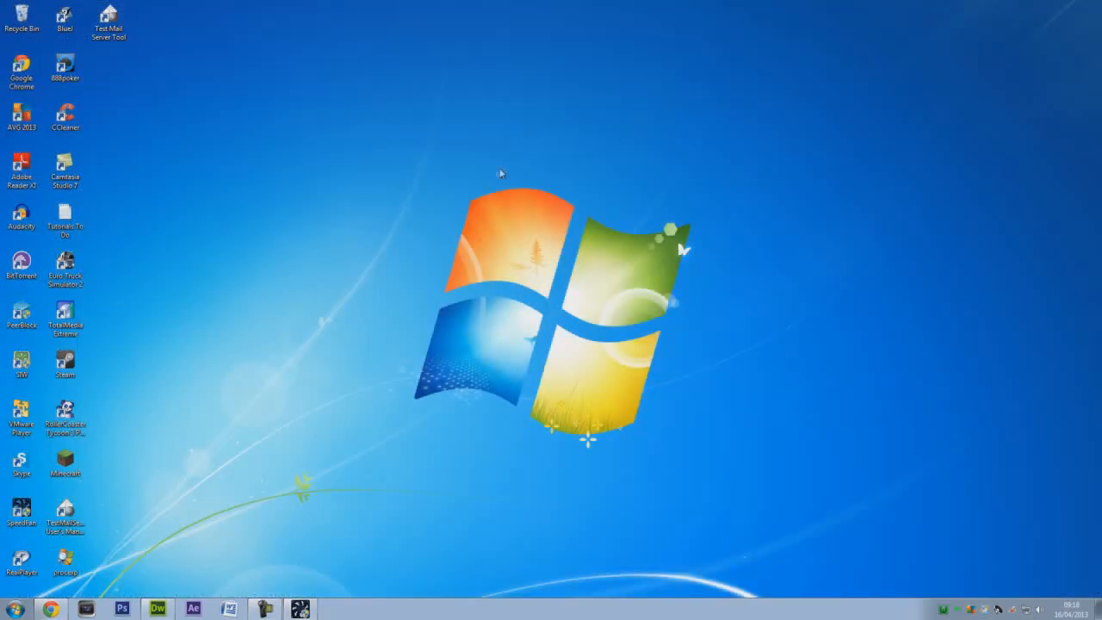
mouse_move(199, 164)
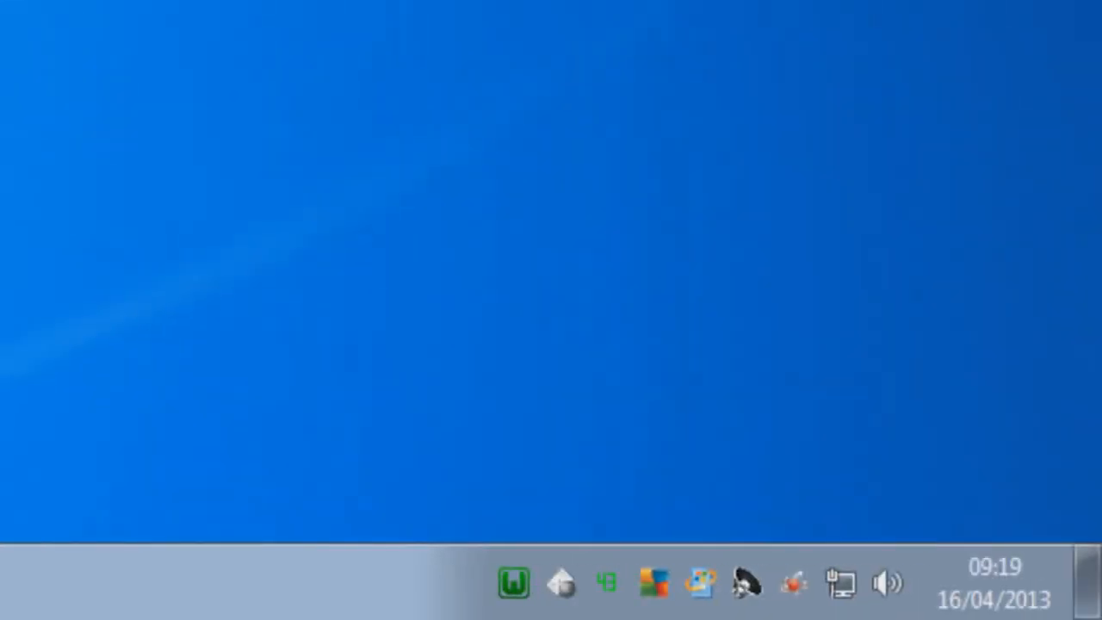
mouse_move(564, 607)
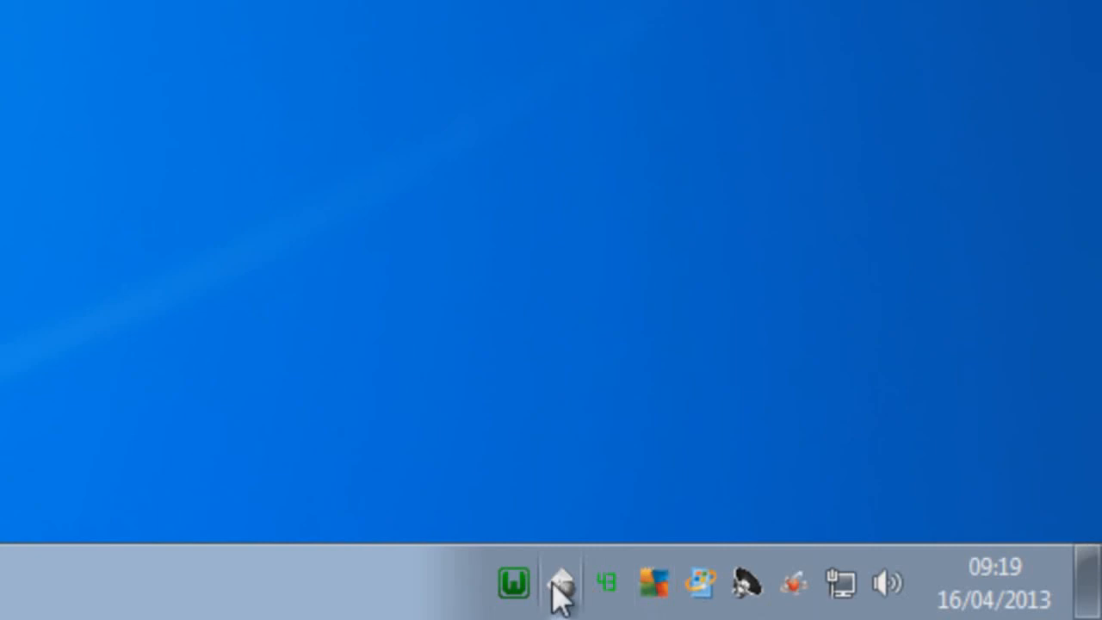
mouse_move(561, 598)
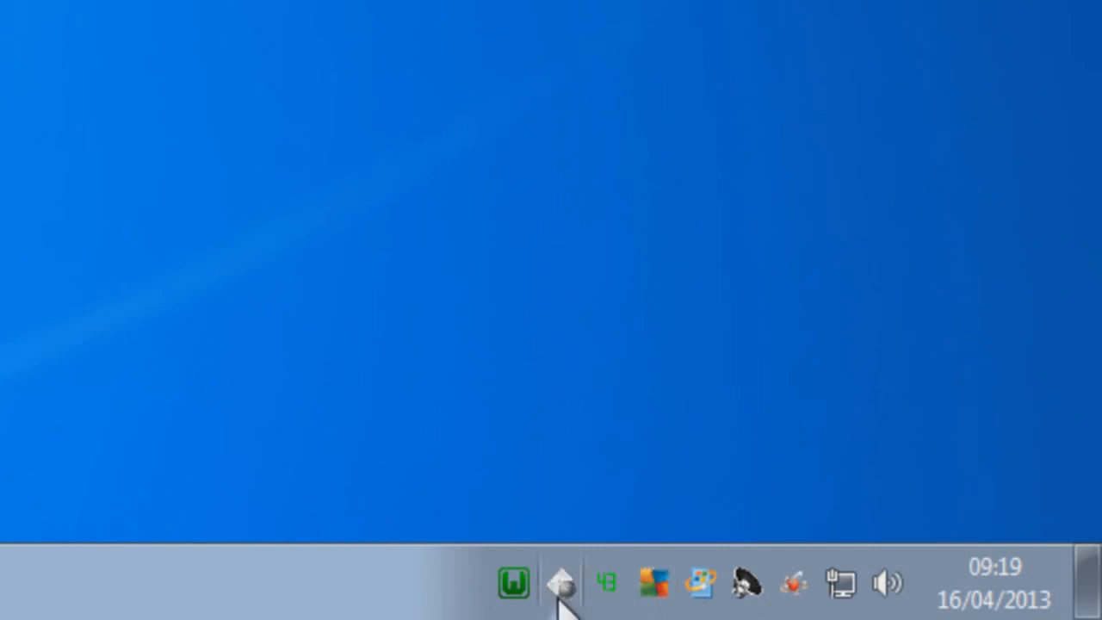
Step: Set Test Mail Server Tool's received-mail path to Desktop\Mail Sent to Local Server
right_click(562, 584)
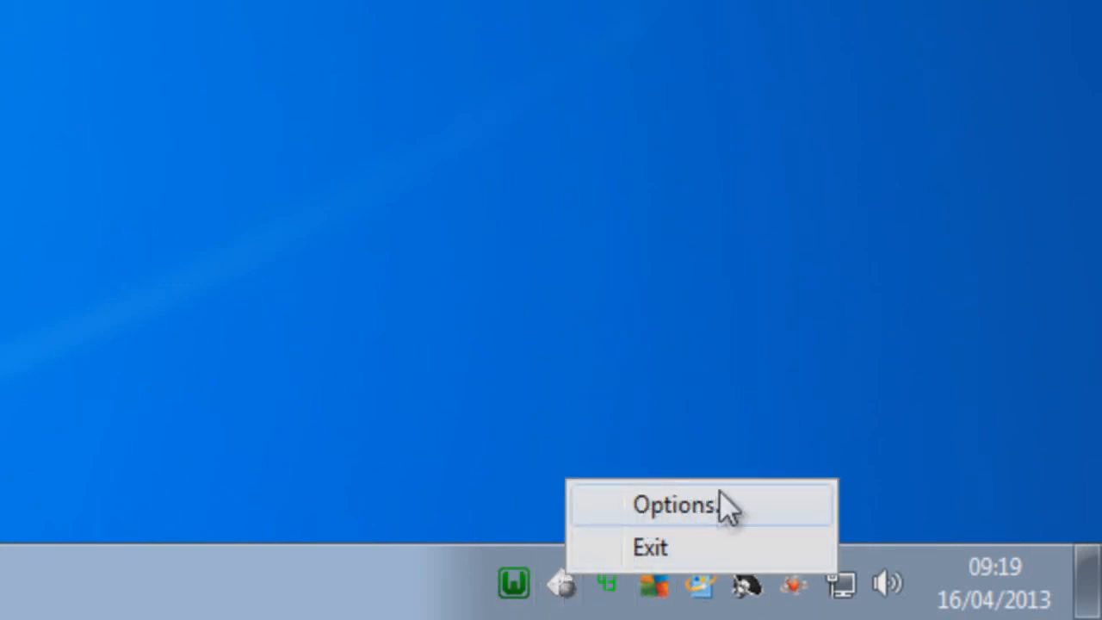
left_click(674, 506)
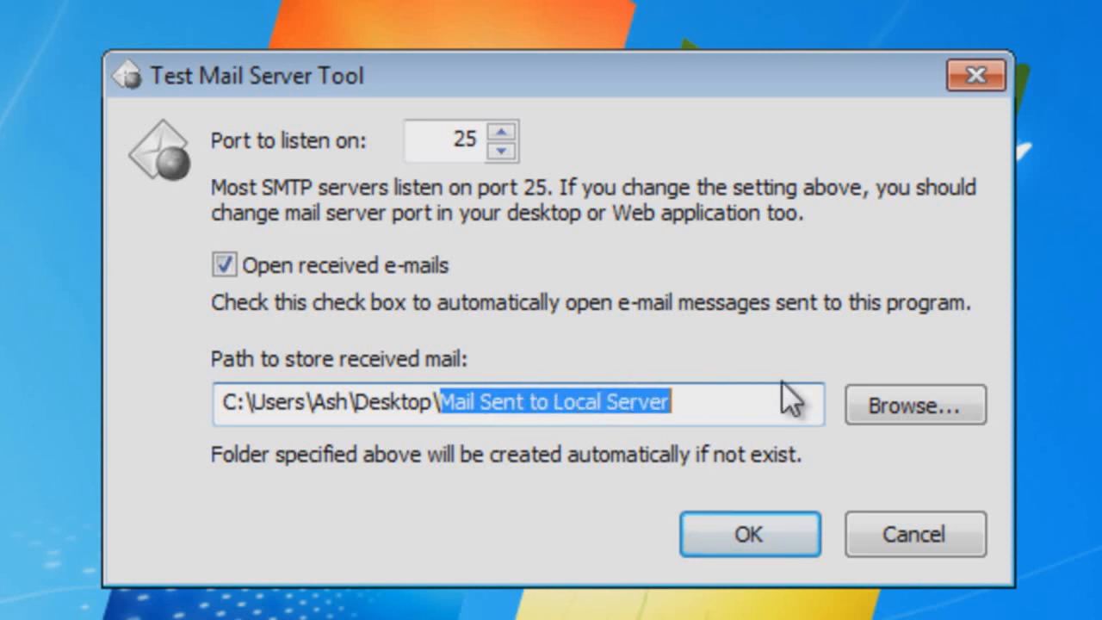
left_click(748, 534)
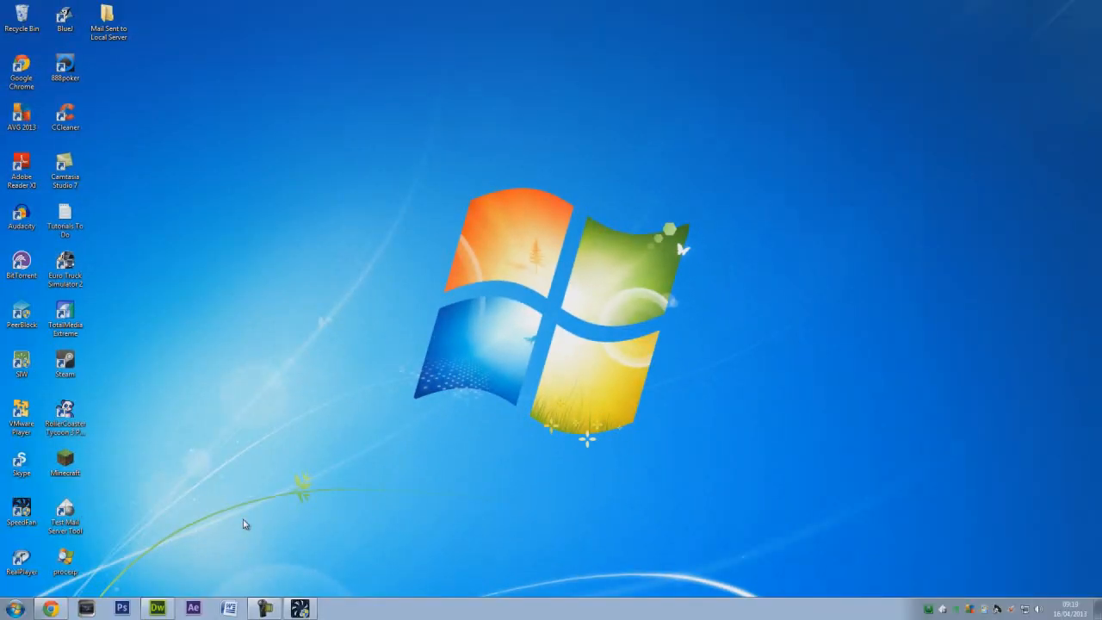
left_click(156, 609)
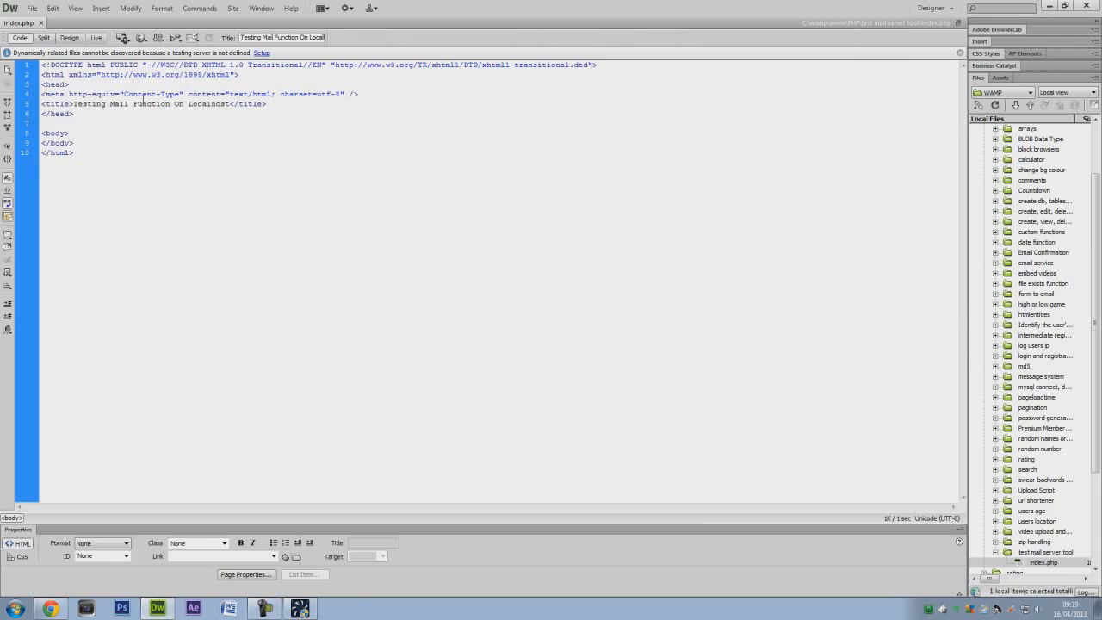
type("<?")
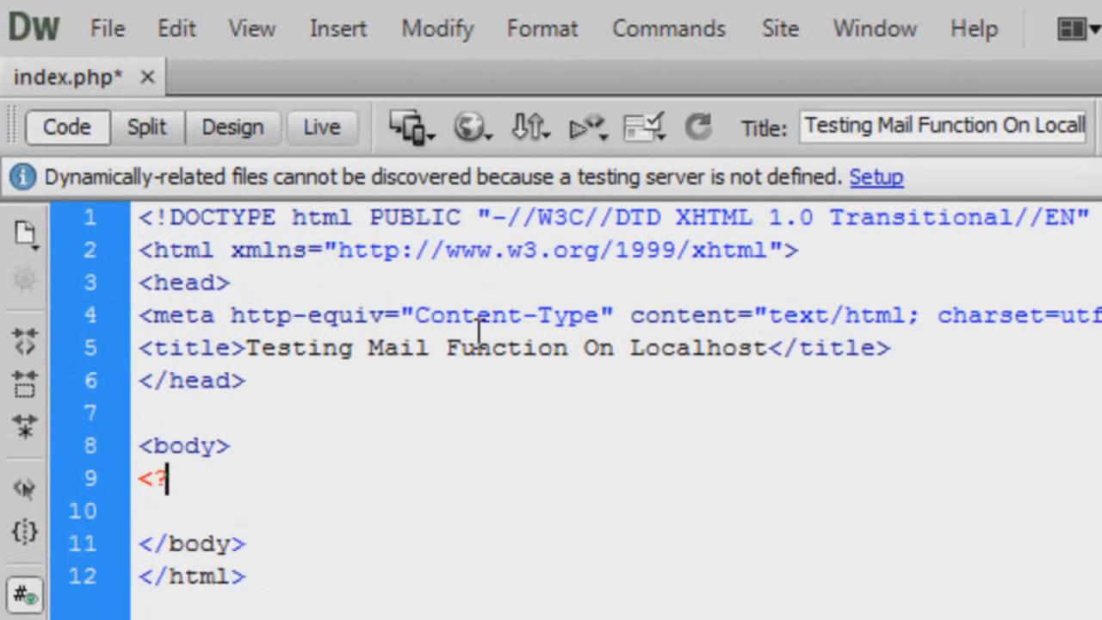
type("php")
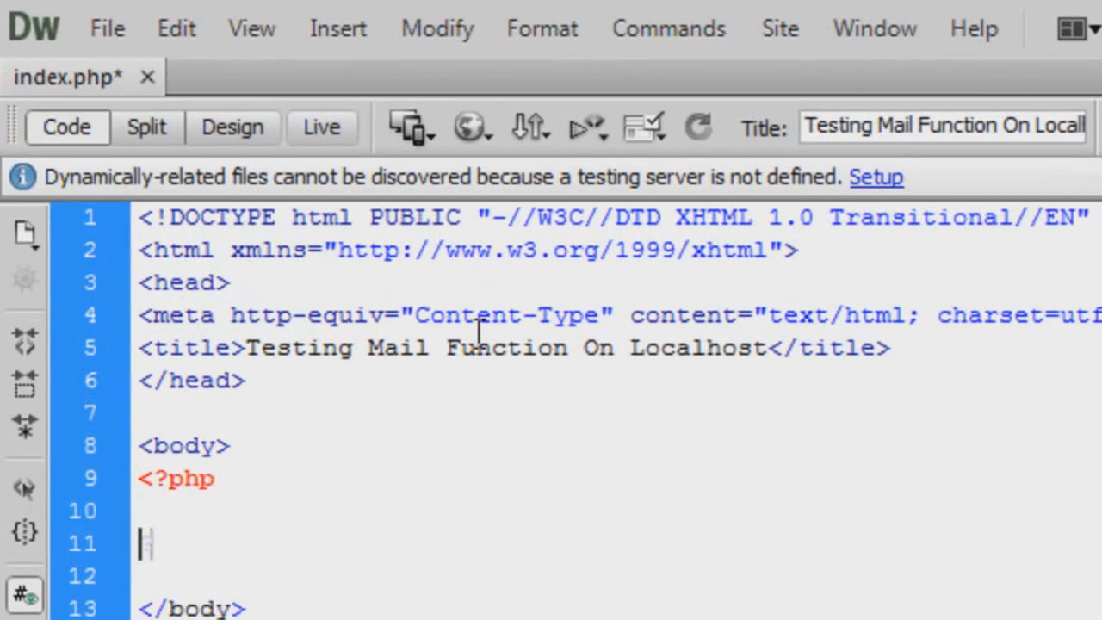
type("?>")
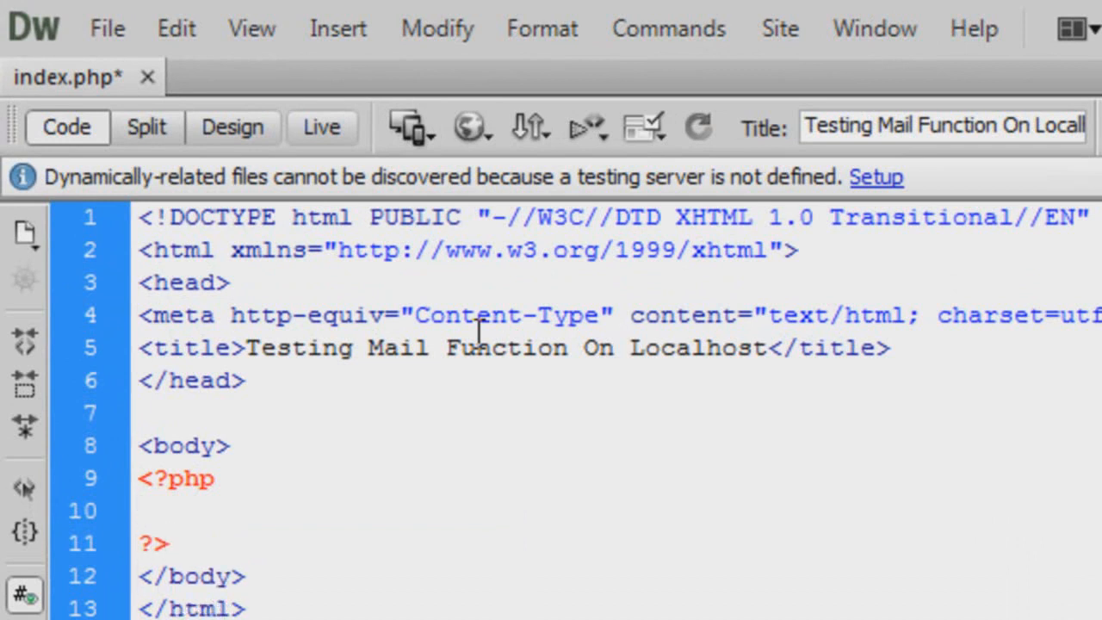
type("mail(\"\");")
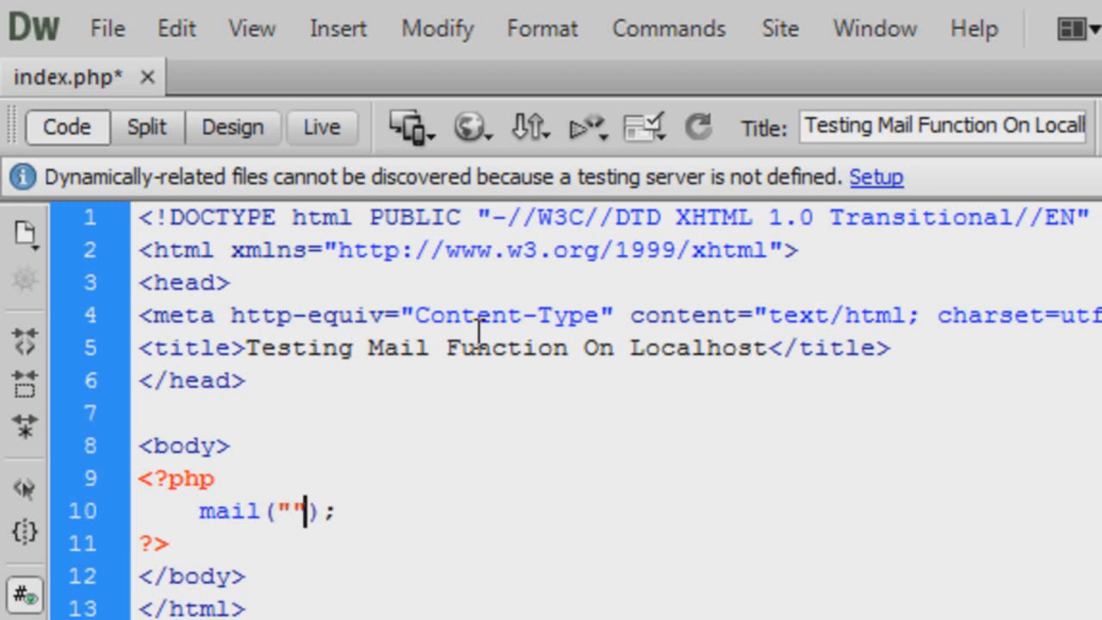
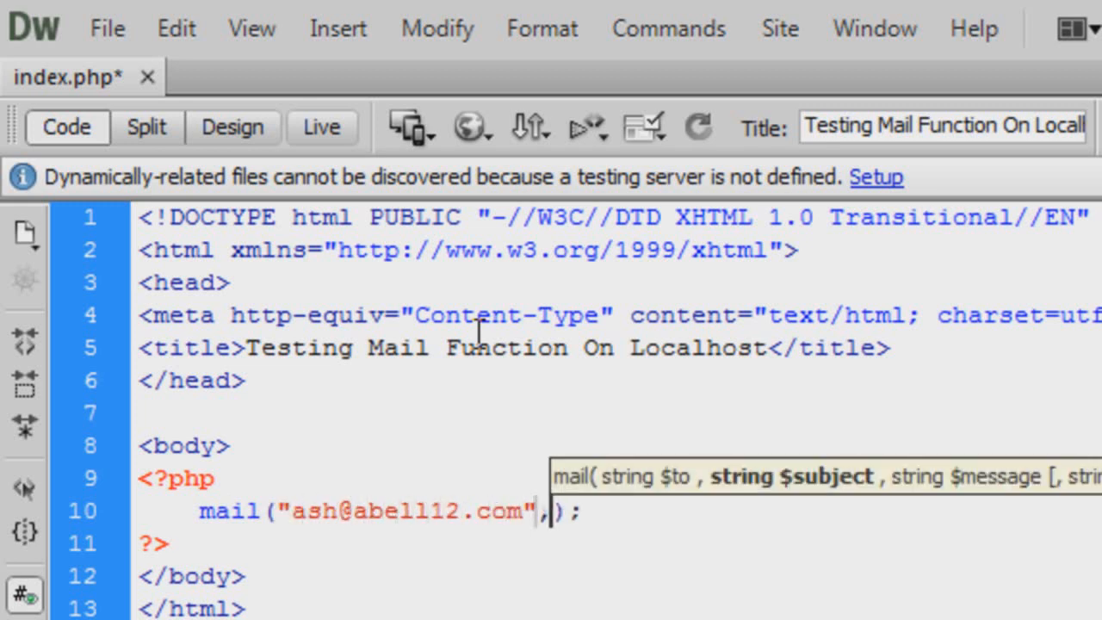
Step: Make the mail() subject argument "tutorial on testing"
type("\"subject line\"")
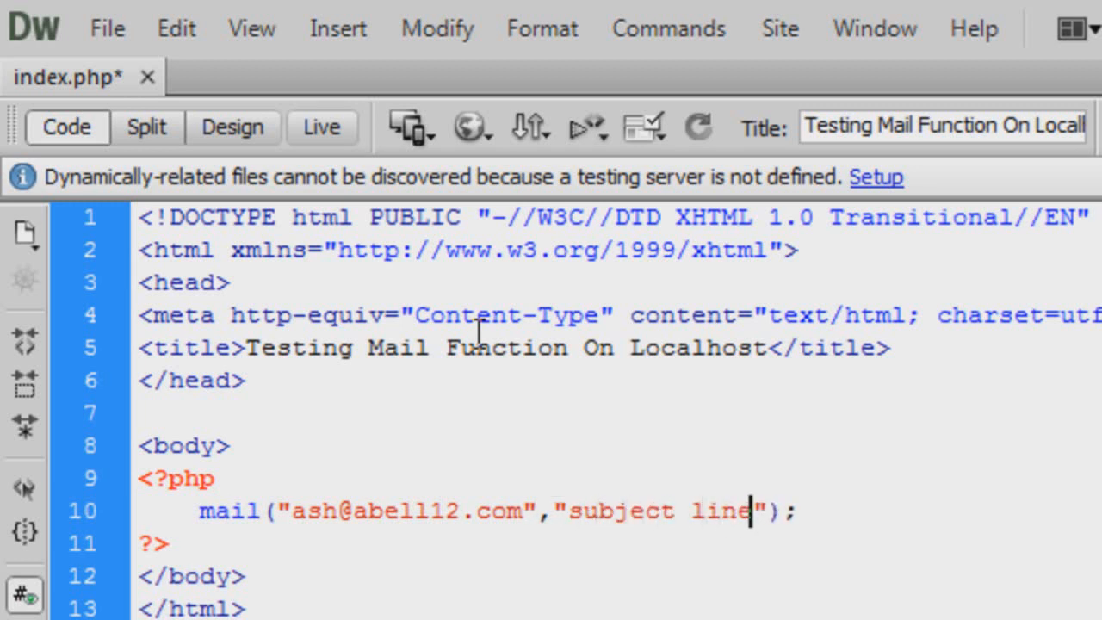
key("Backspace")
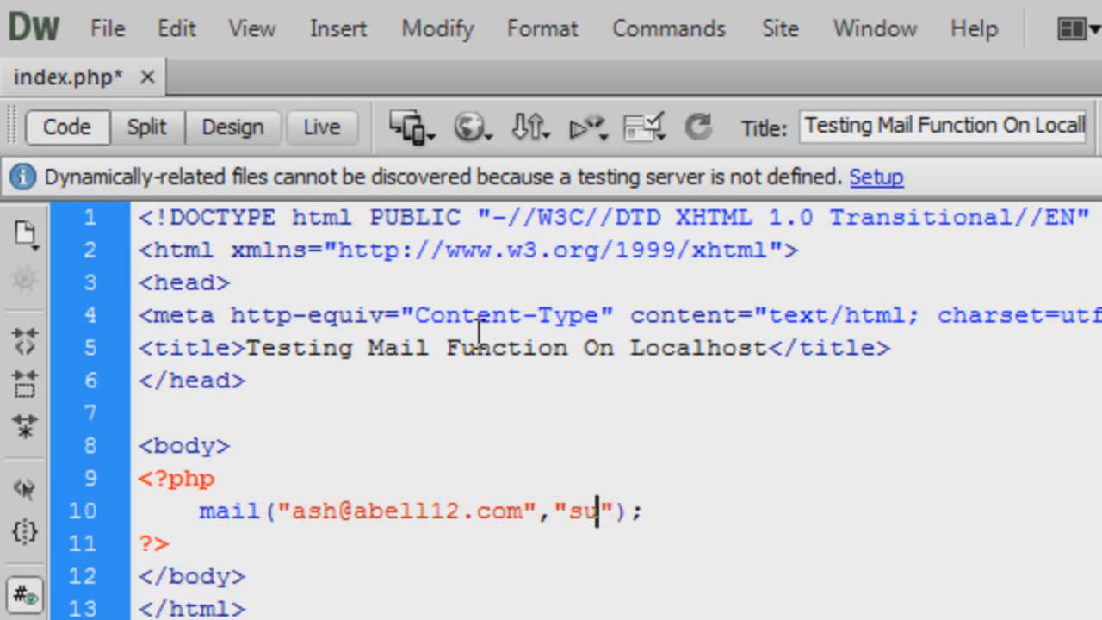
key("Backspace")
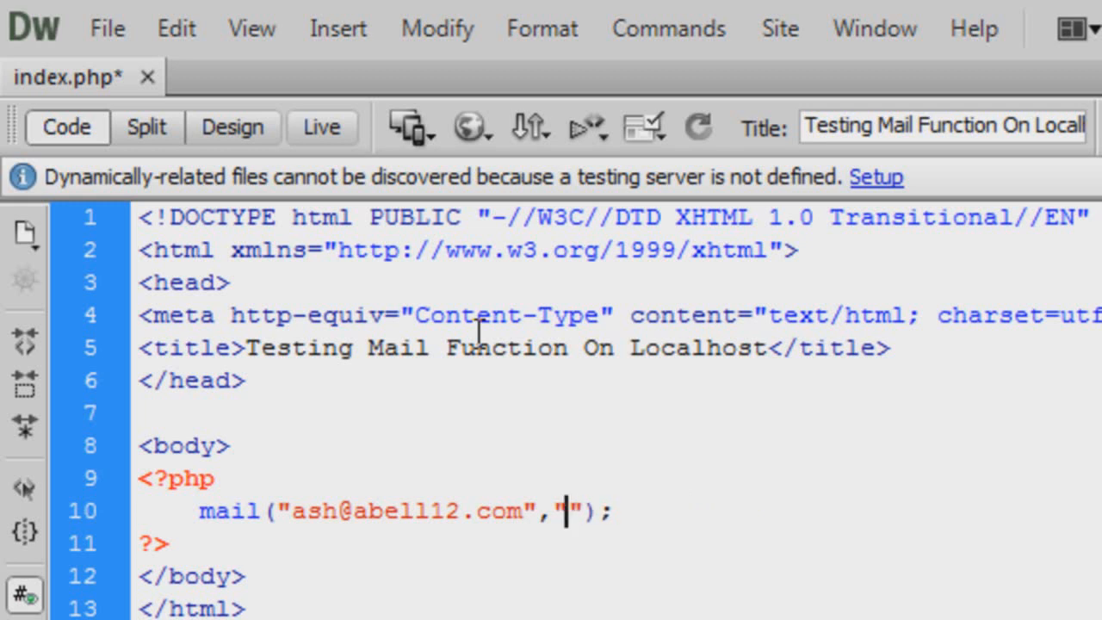
type("tesing mail funct")
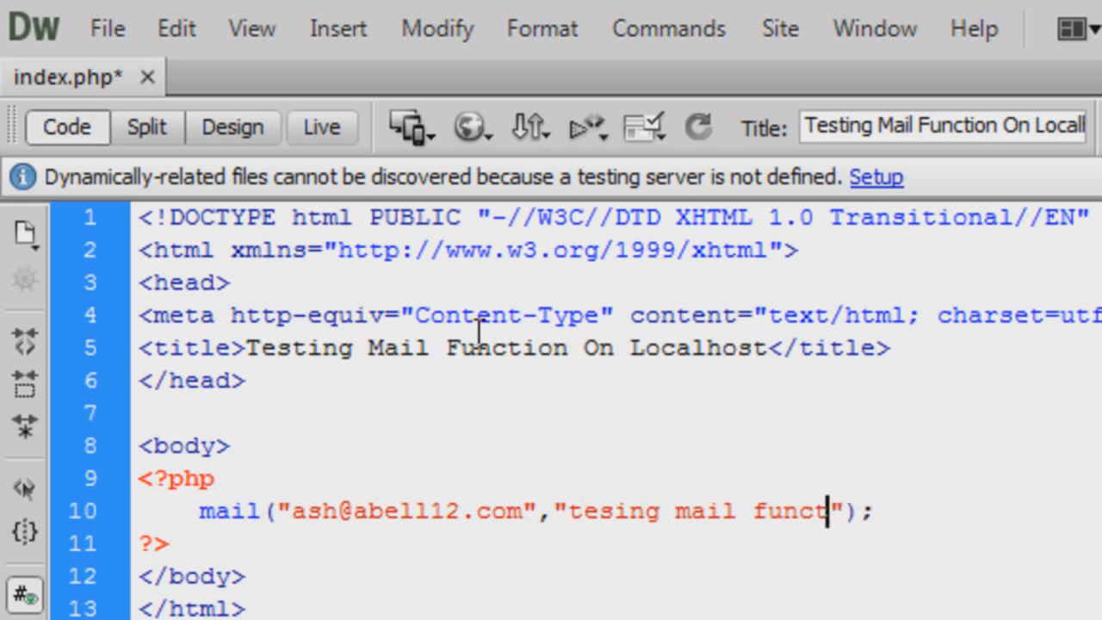
key("BackSpace")
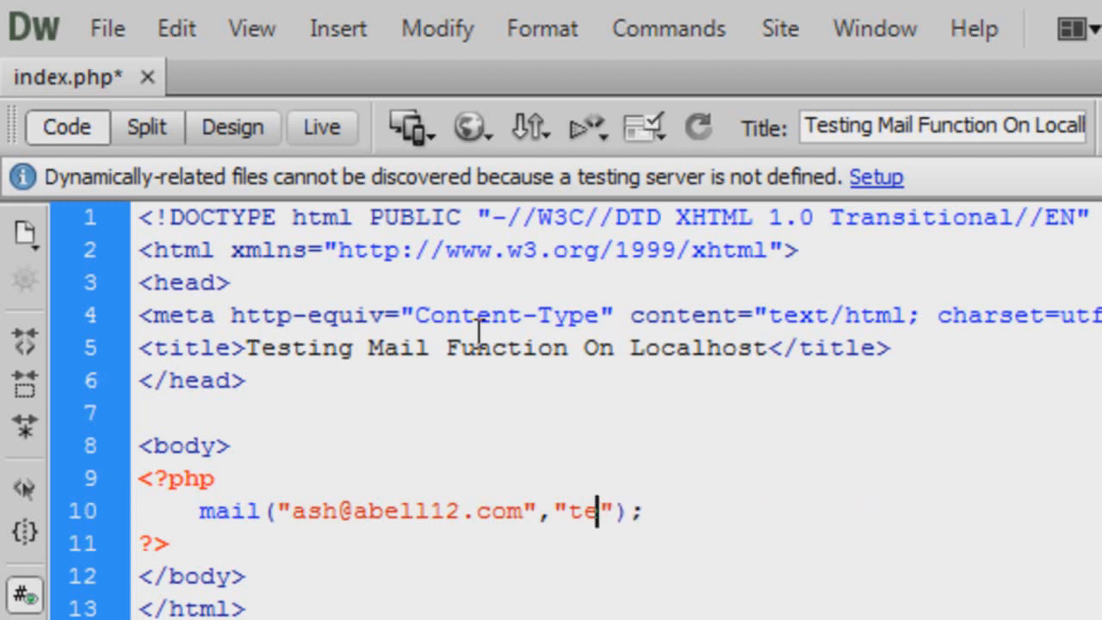
type("utotirl")
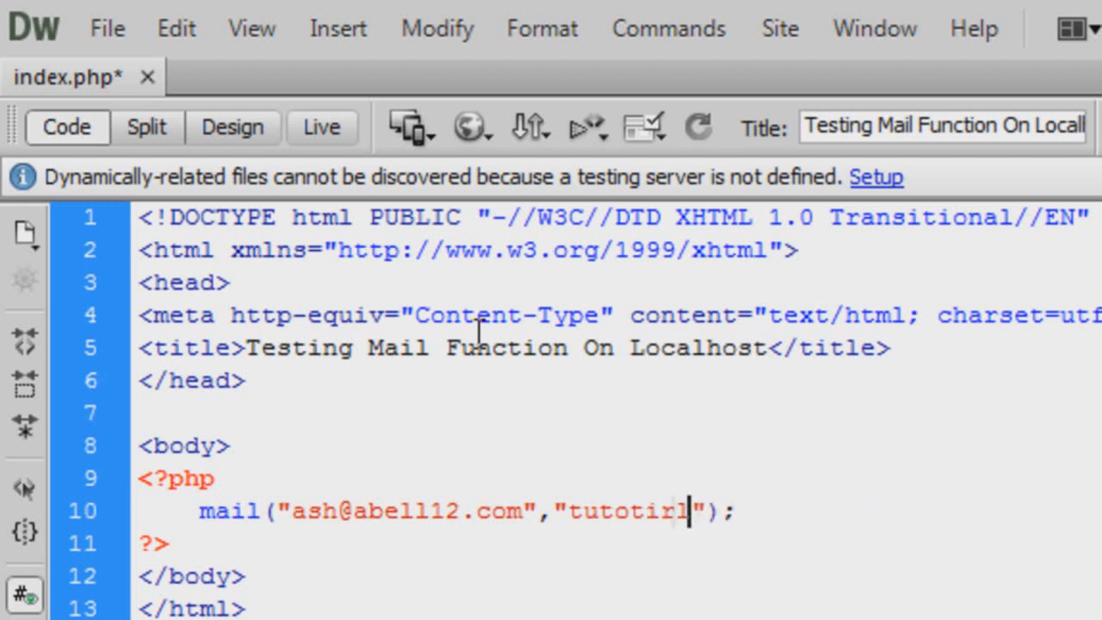
key("Backspace")
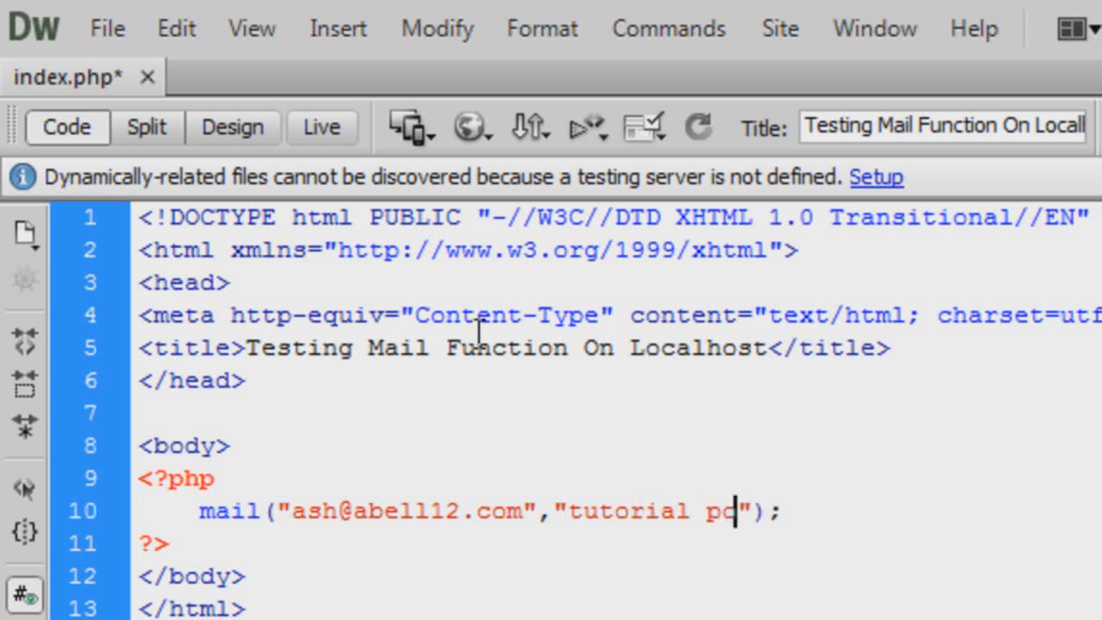
type("n test")
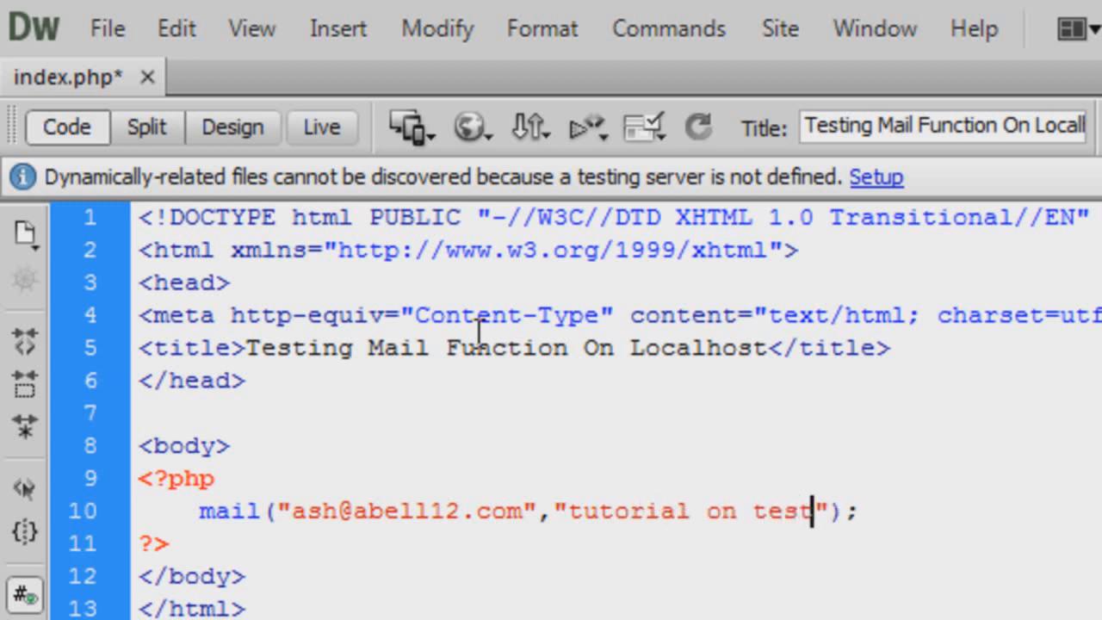
type("ing\",\"\");")
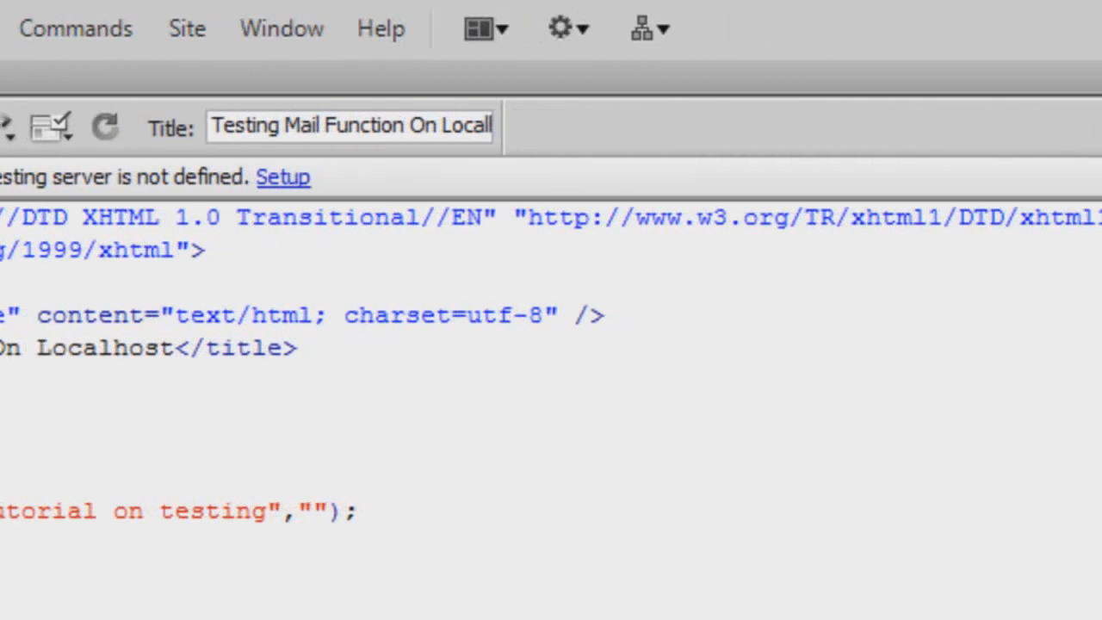
Step: Fill the message argument with "testing mail function on localhost" followed by a comma
left_click(310, 509)
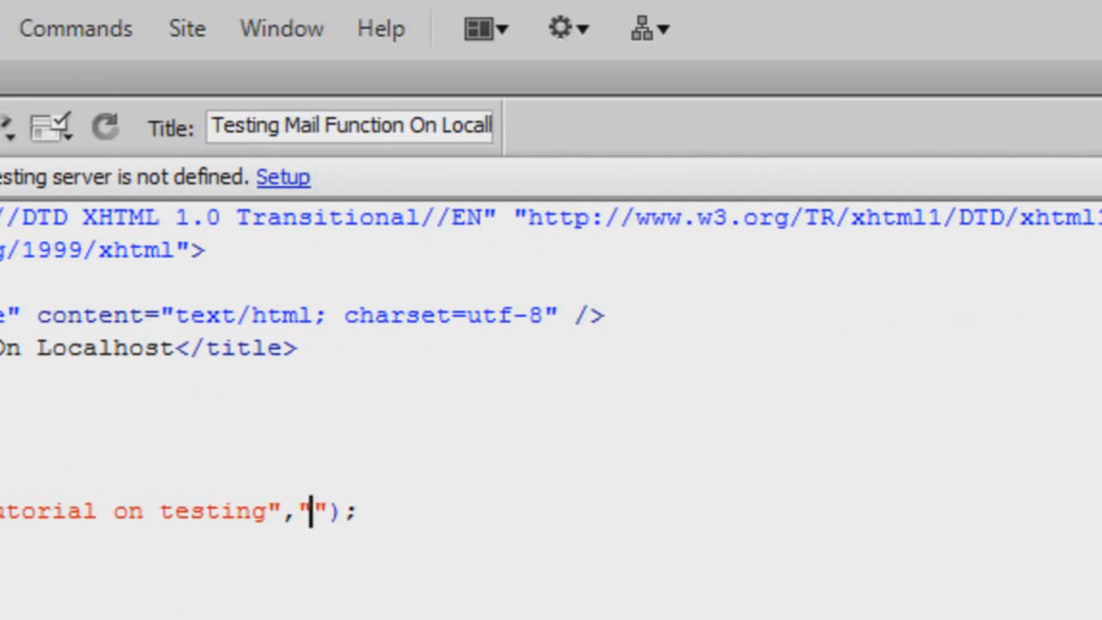
type("testing meia")
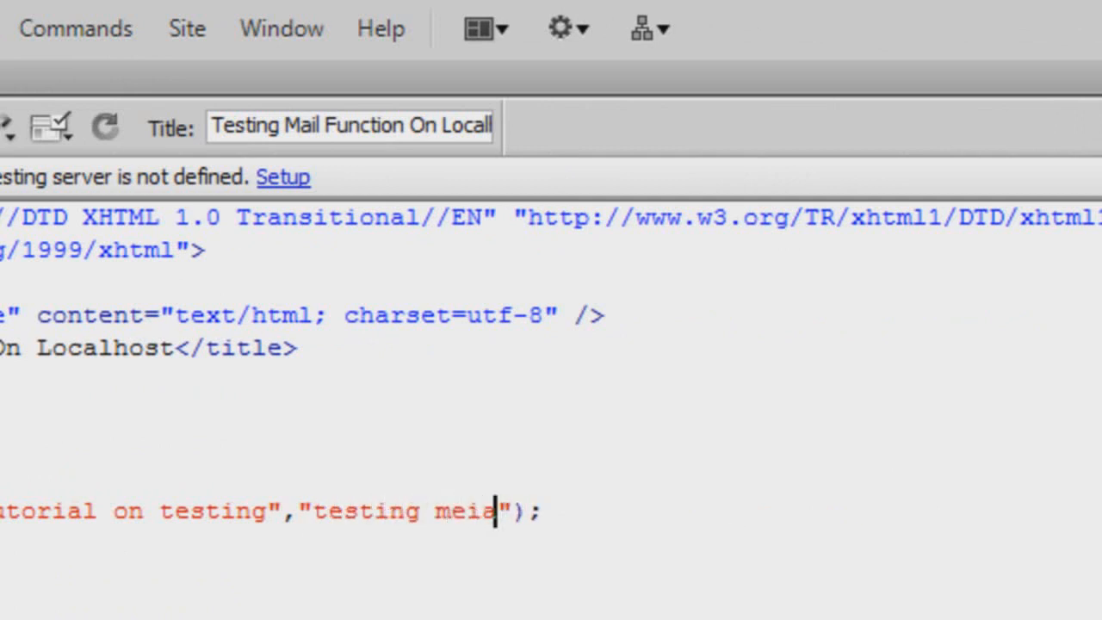
type("mail func")
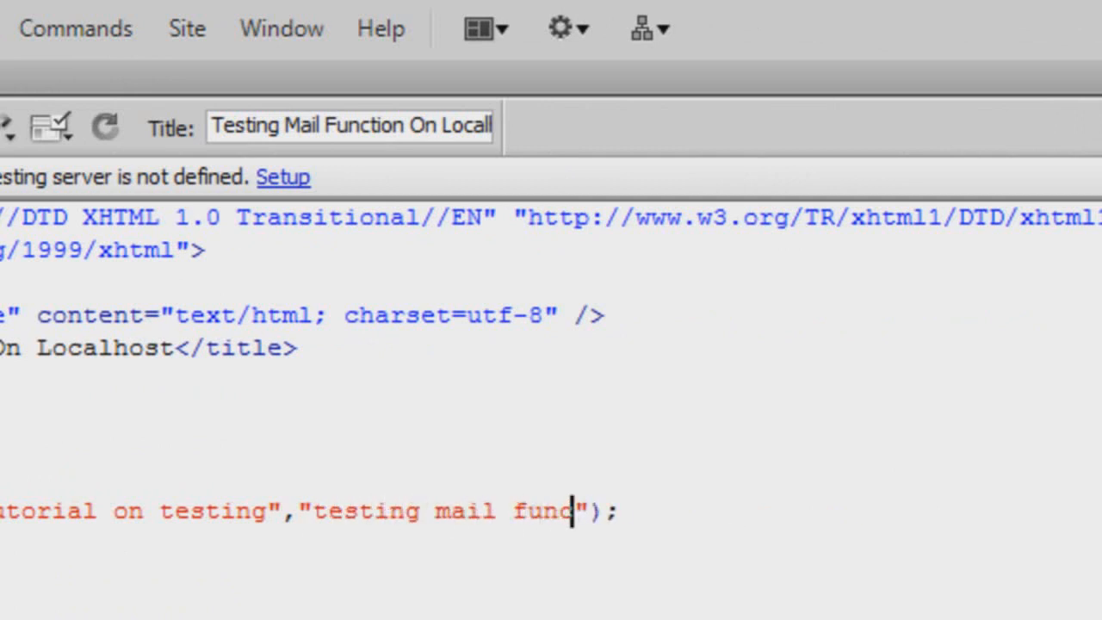
type("tion on localhost")
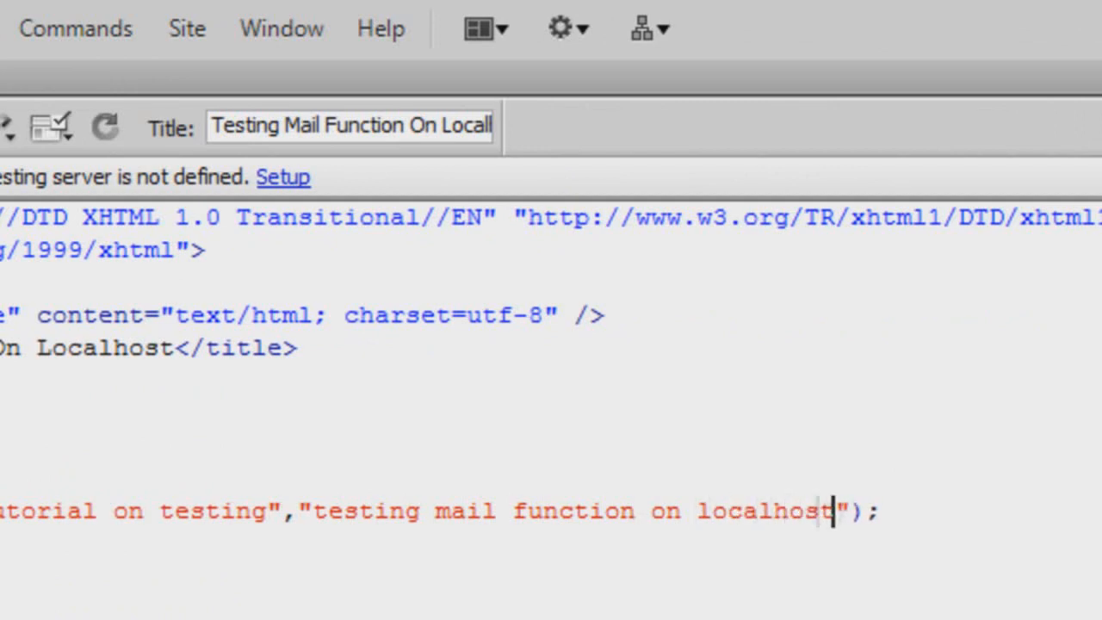
type(",\"Fr\");")
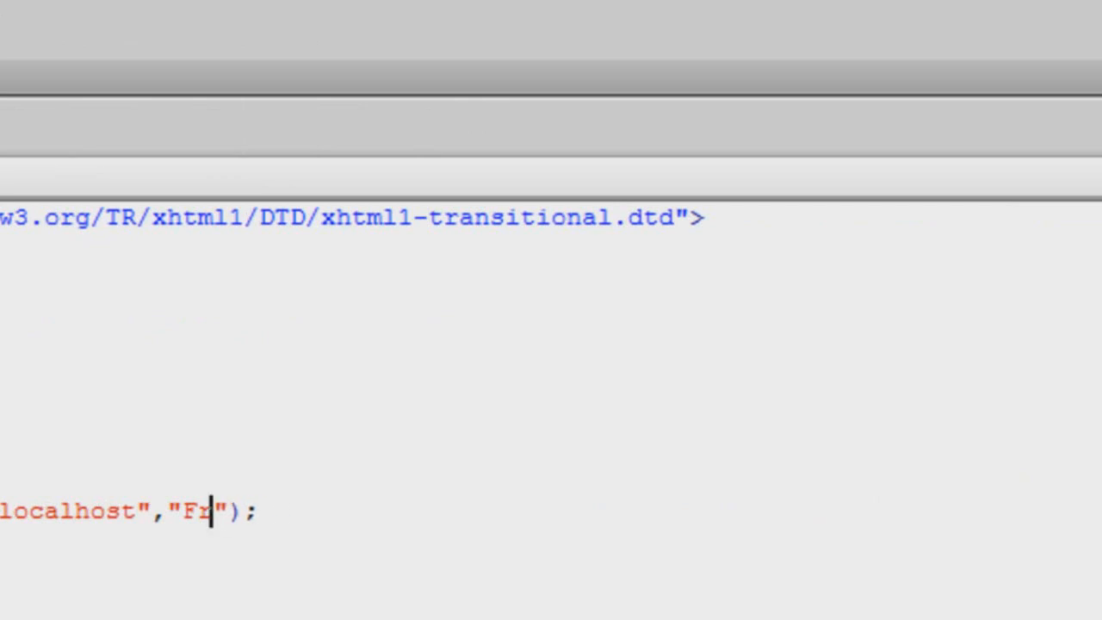
type("om:")
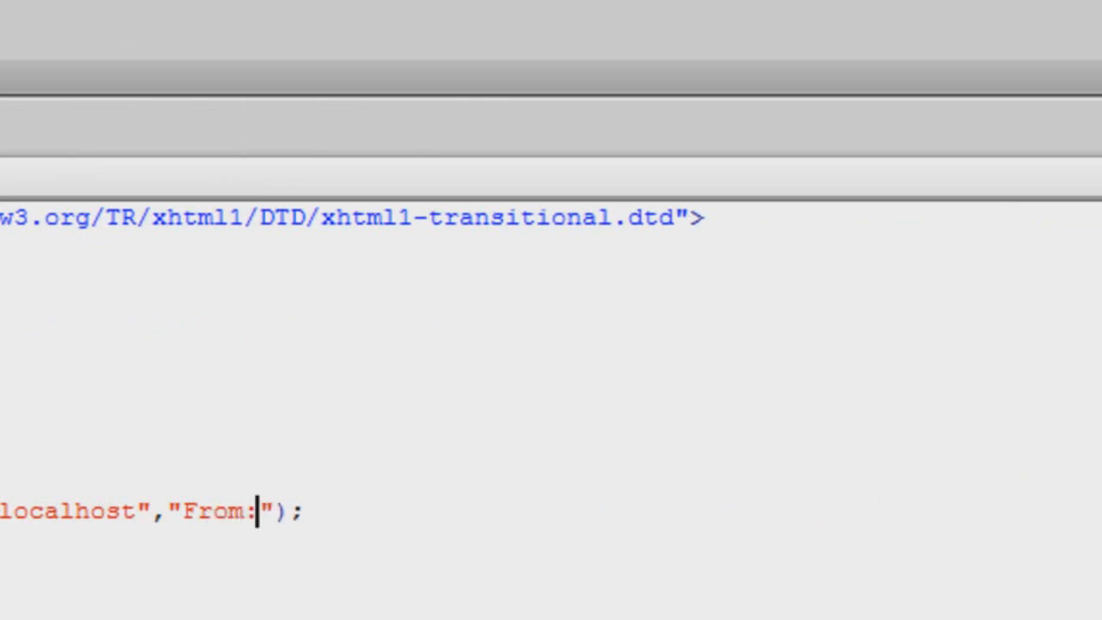
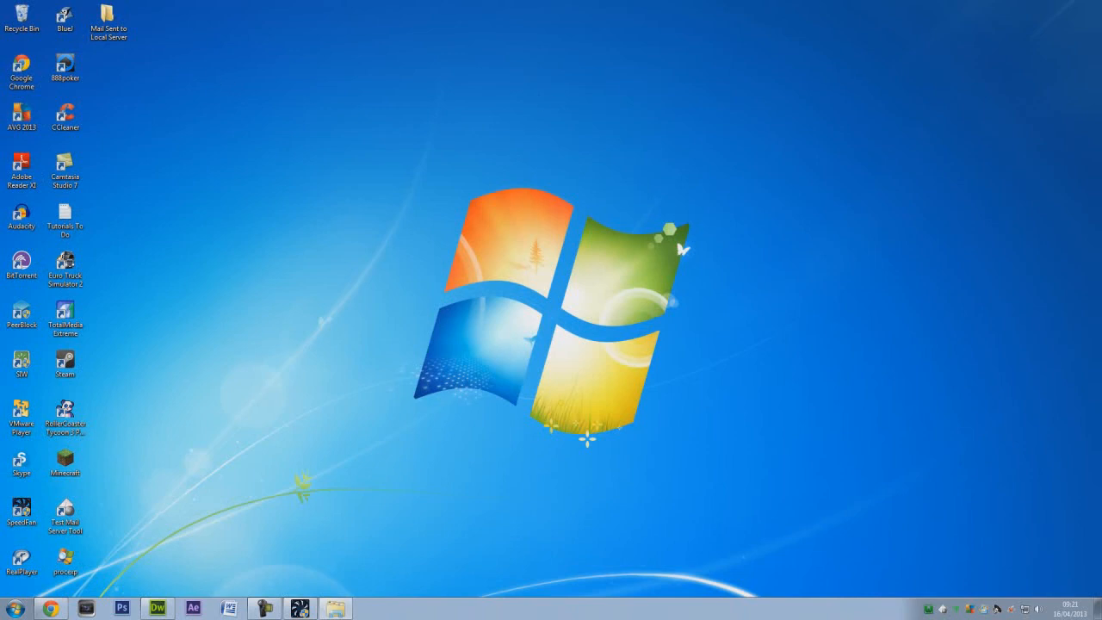
Step: Open the Mail Sent to Local Server folder and the saved EML email in it
double_click(108, 15)
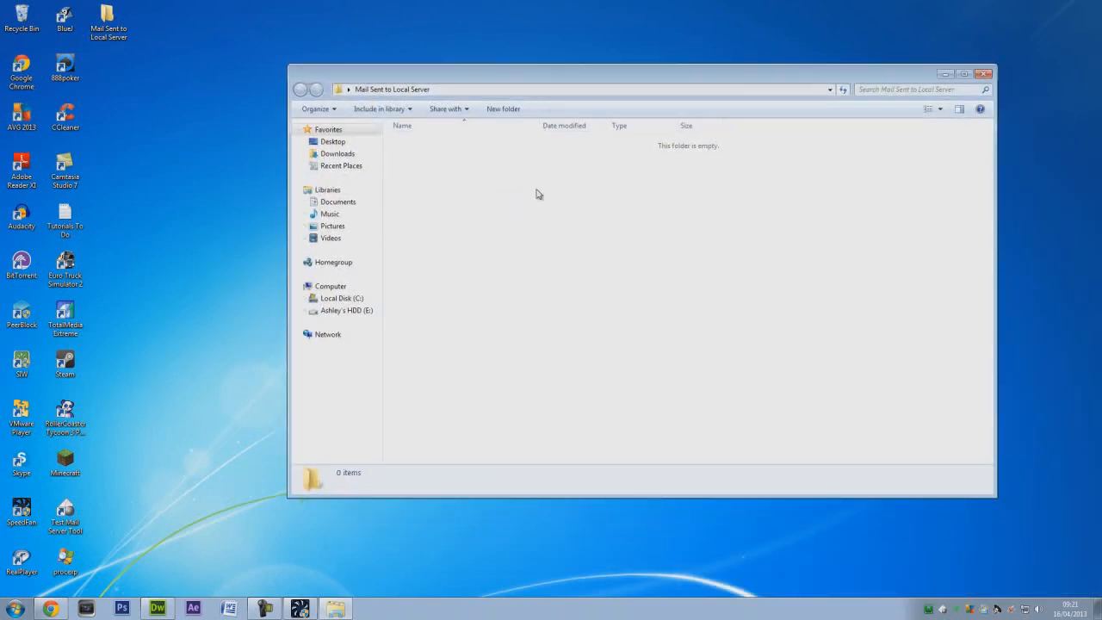
mouse_move(464, 222)
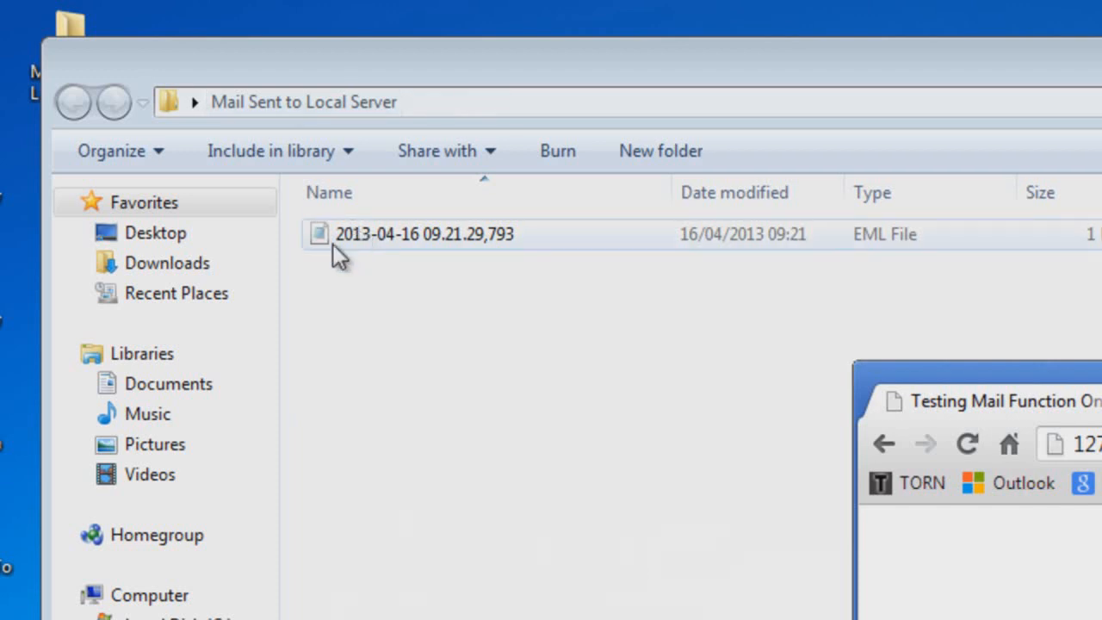
left_click(425, 233)
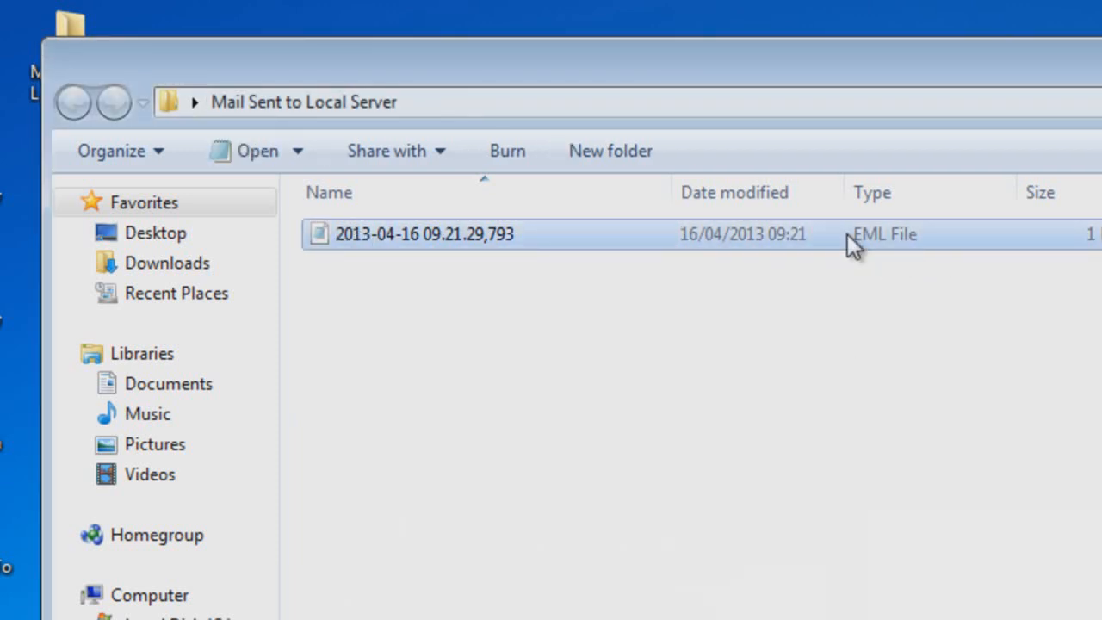
mouse_move(444, 289)
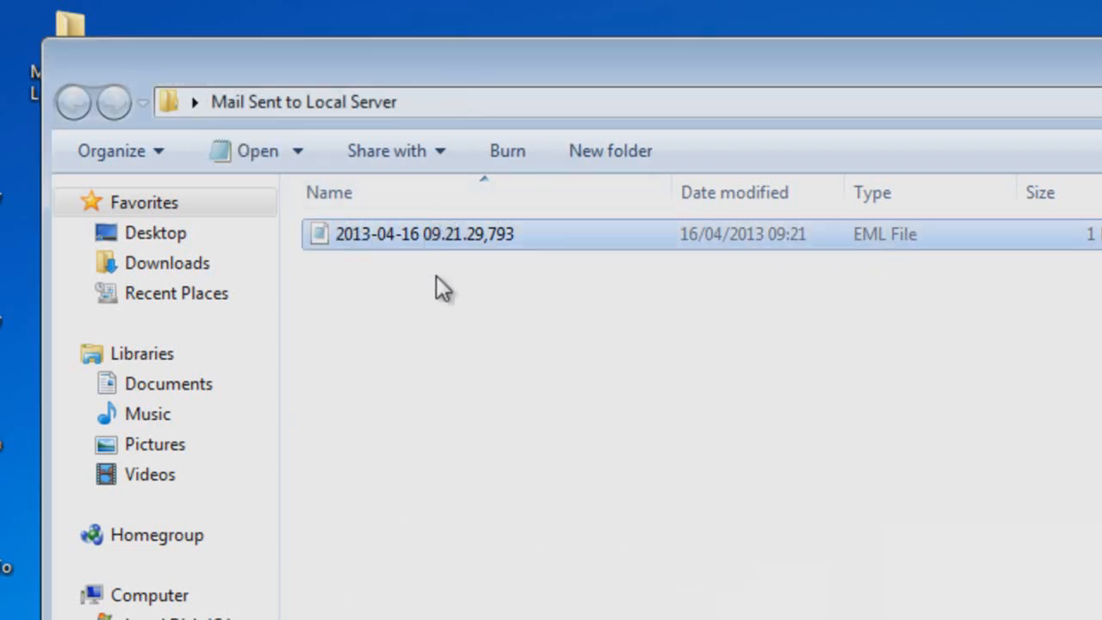
double_click(425, 234)
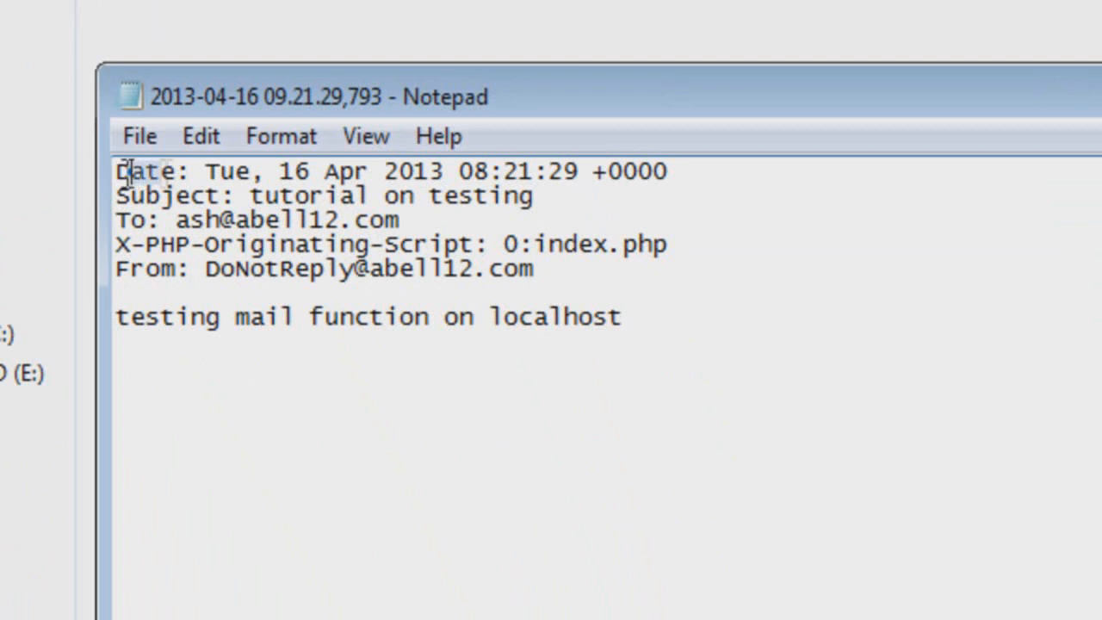
left_click_drag(115, 220, 296, 220)
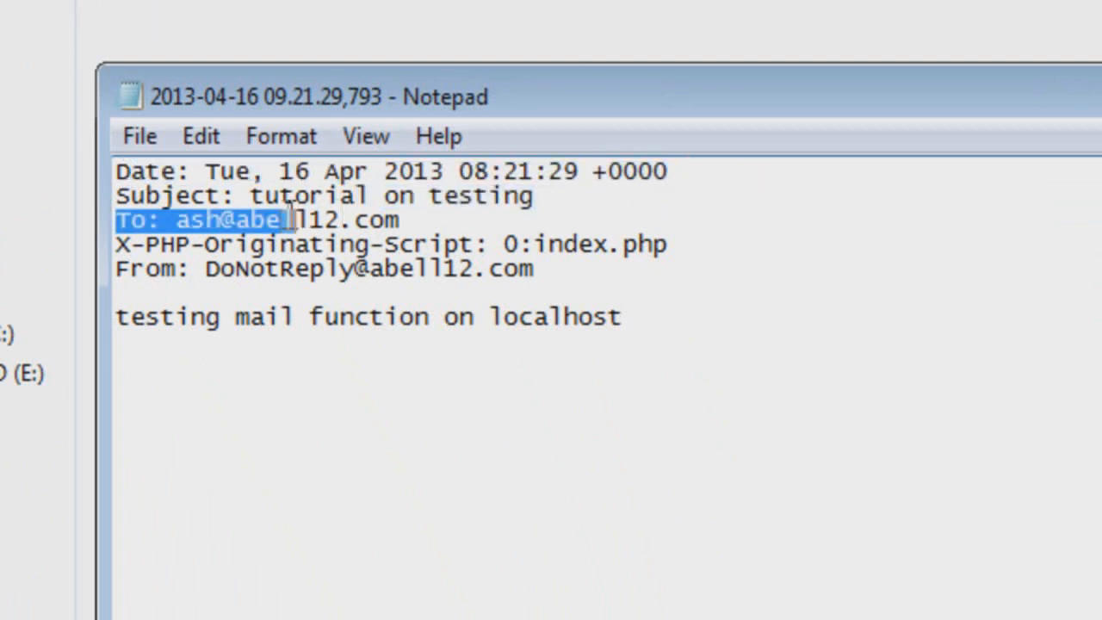
left_click_drag(293, 220, 400, 219)
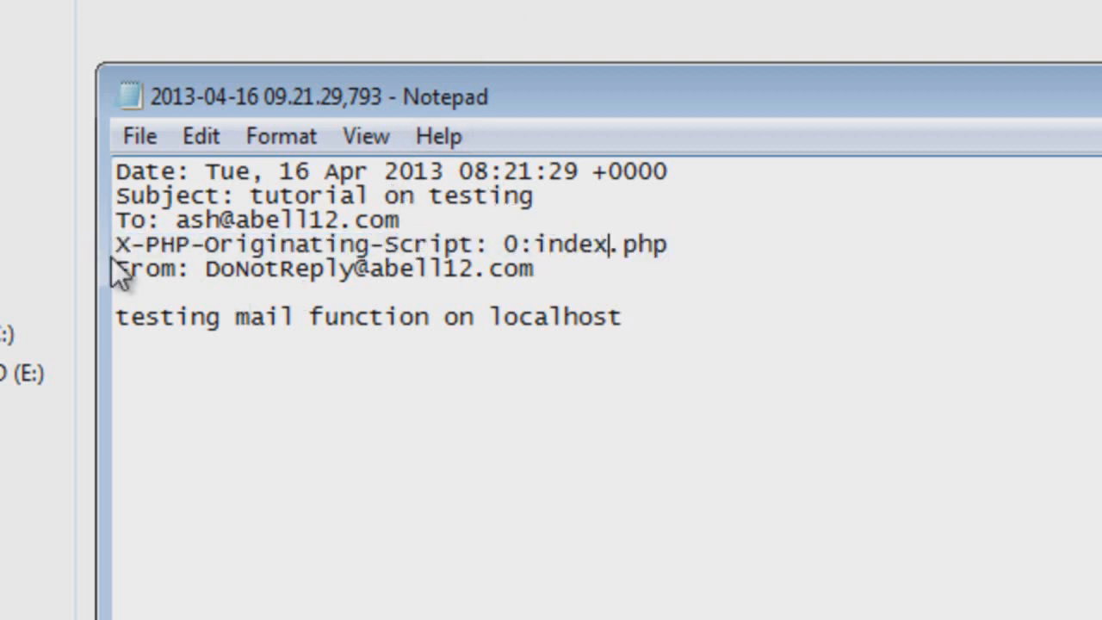
left_click_drag(190, 317, 624, 317)
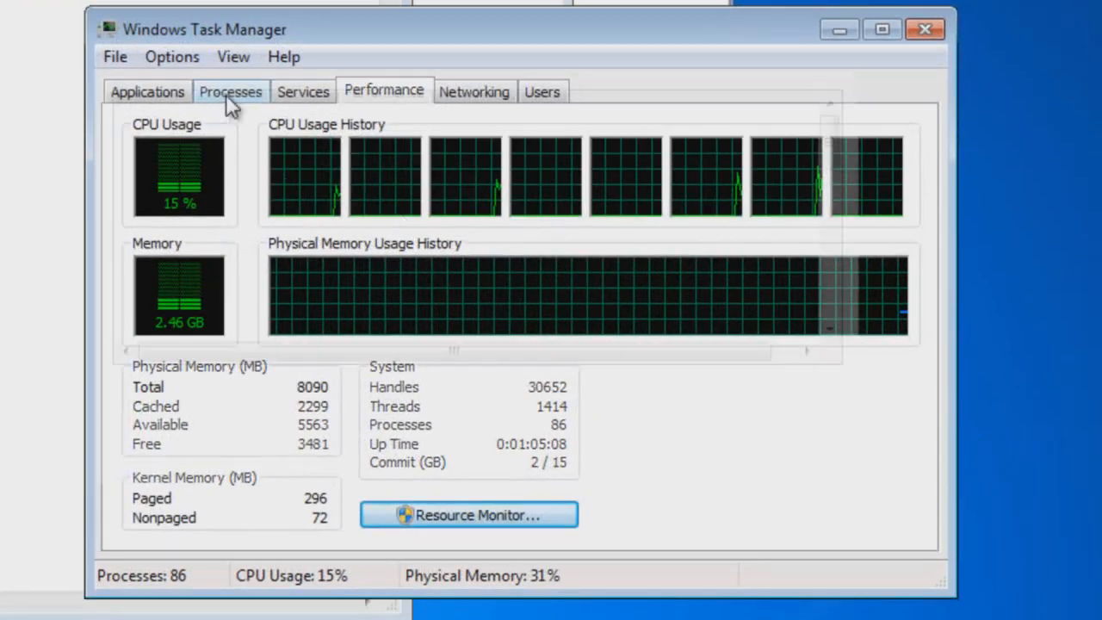
left_click(230, 92)
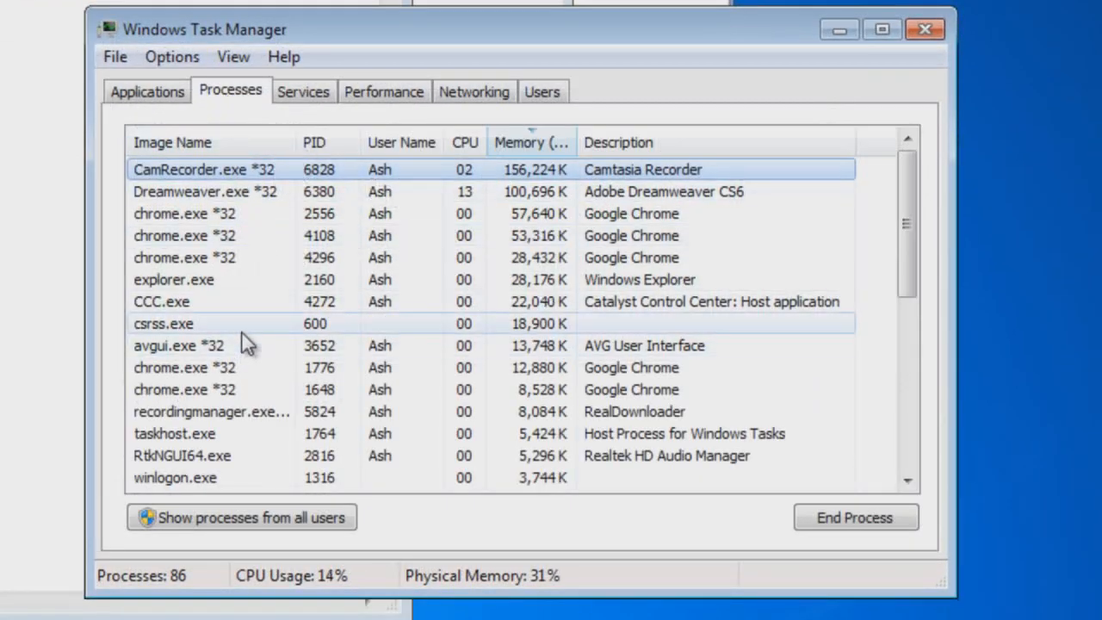
scroll("down", 3)
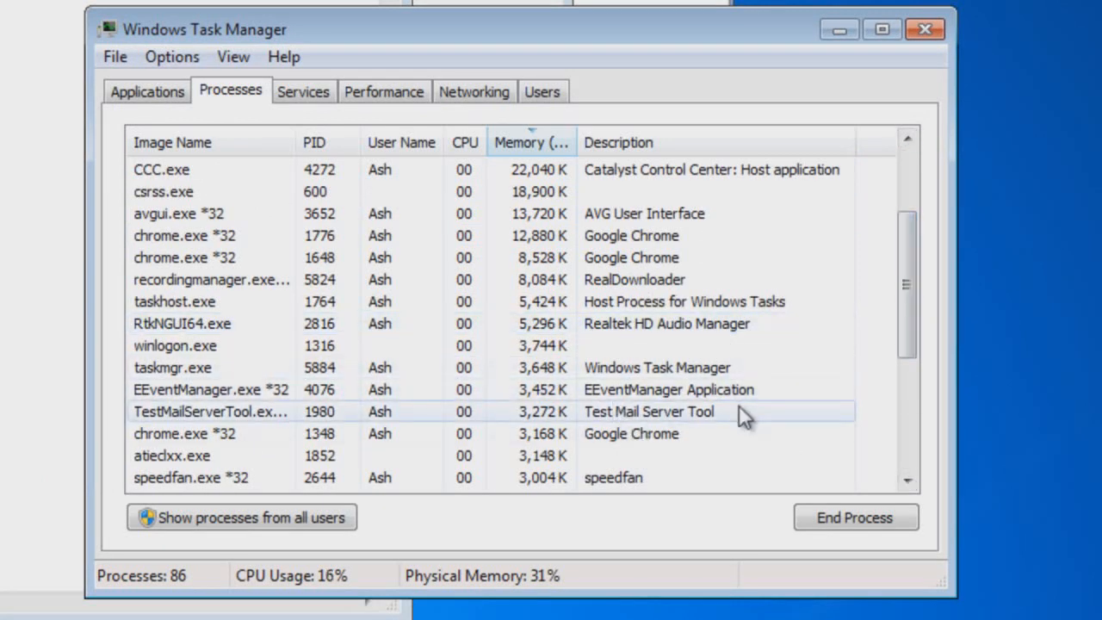
left_click(526, 411)
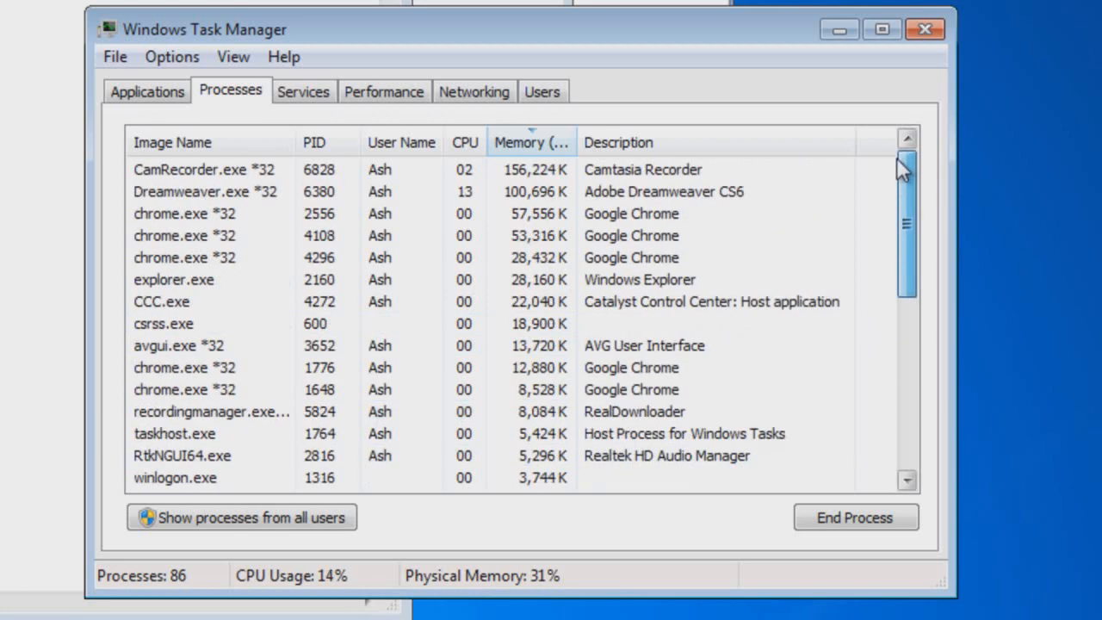
left_click(383, 92)
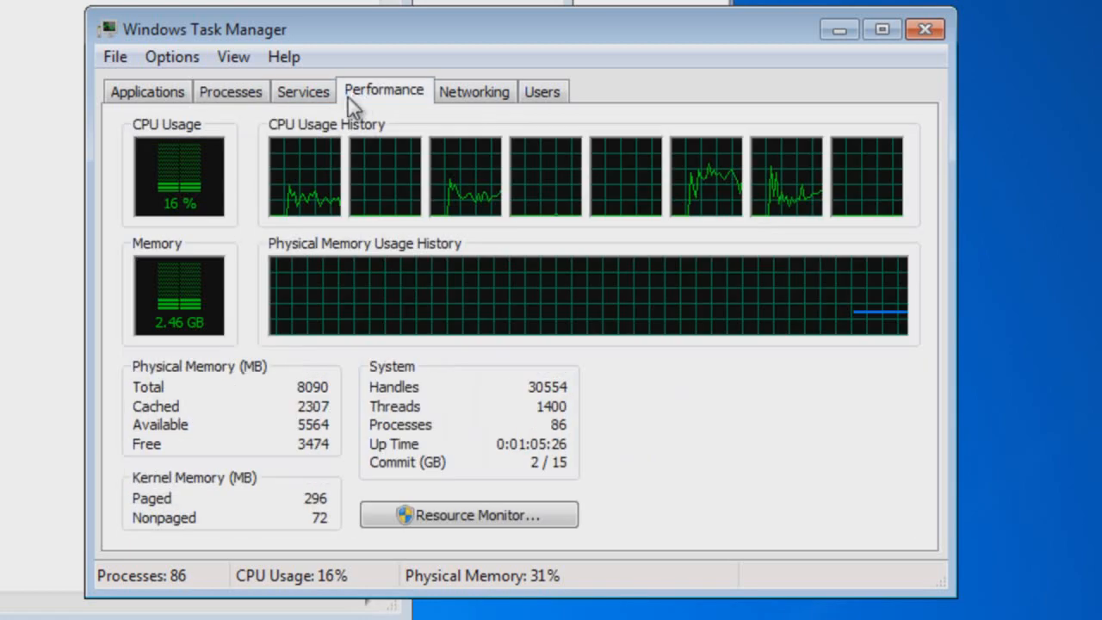